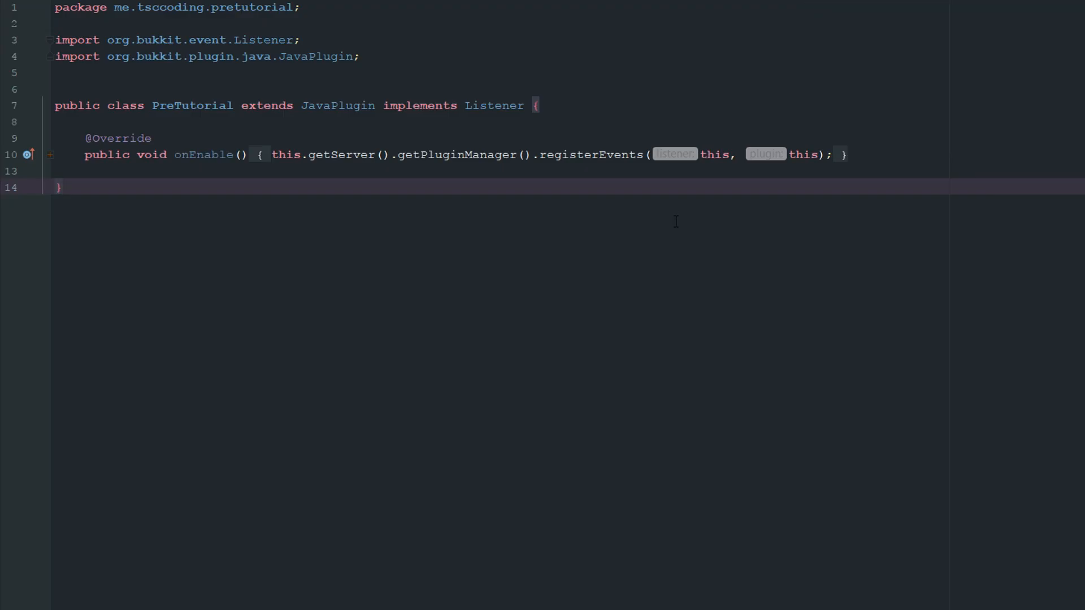
mouse_move(599, 22)
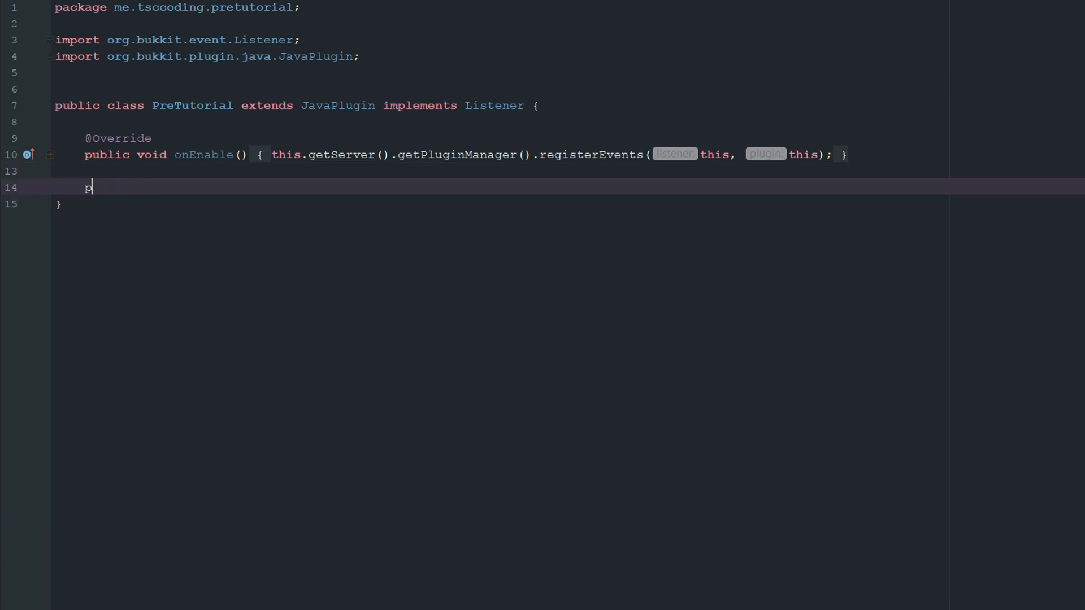
Step: Declare a private void loadSchematic method taking a Bukkit Player parameter
text(rivate void)
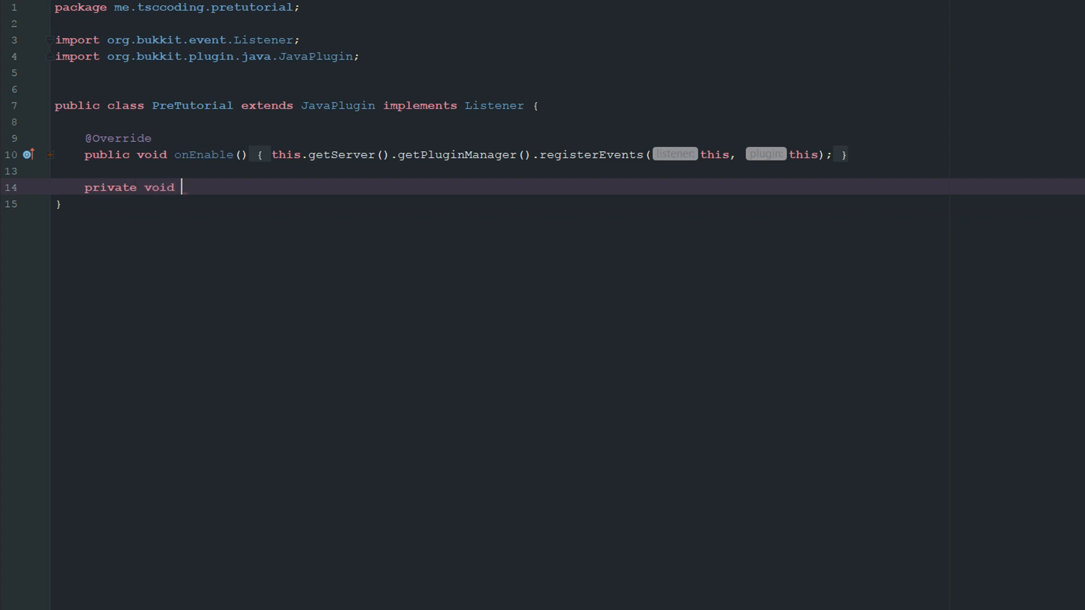
text(loadSc)
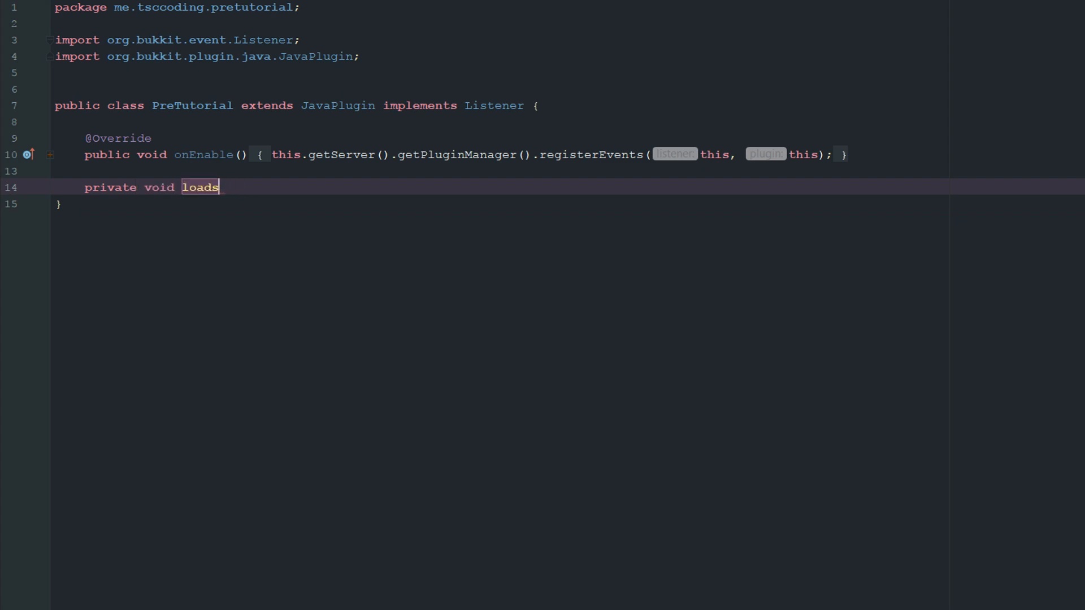
text(Schematics)
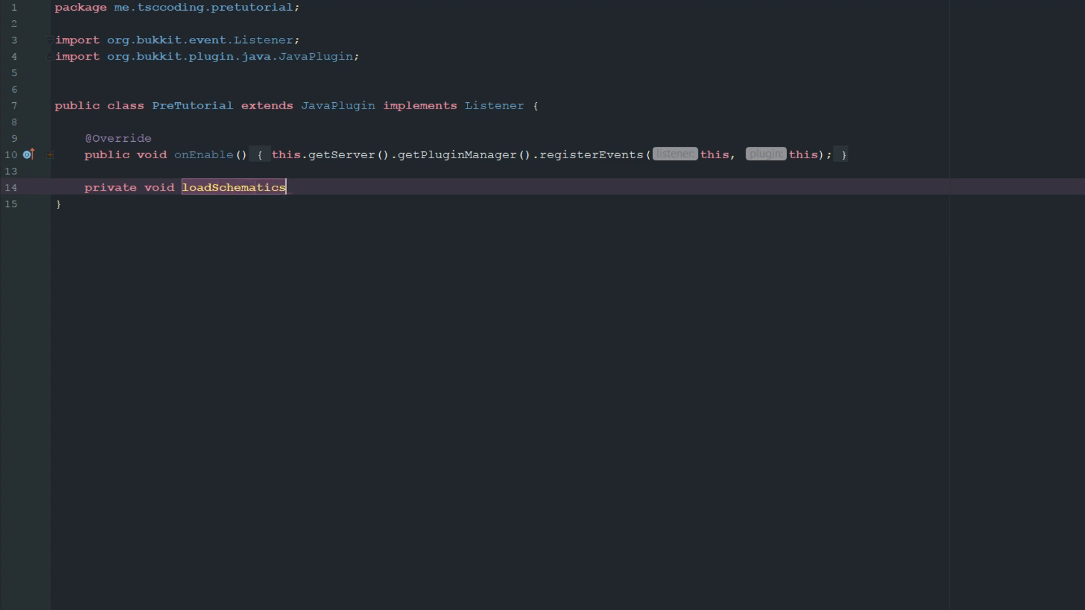
text((Pla)
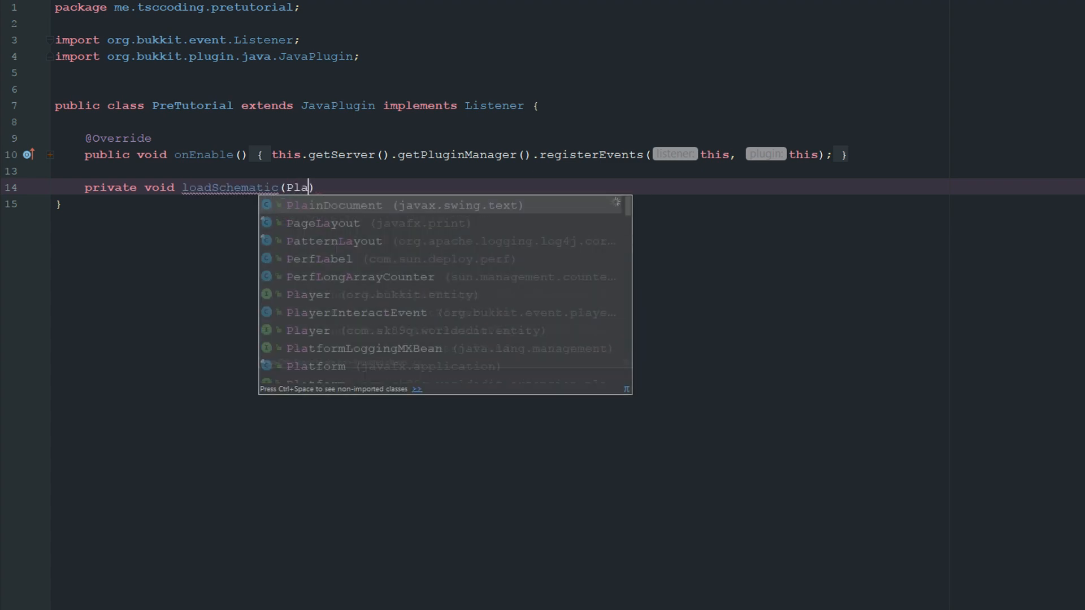
click(308, 294)
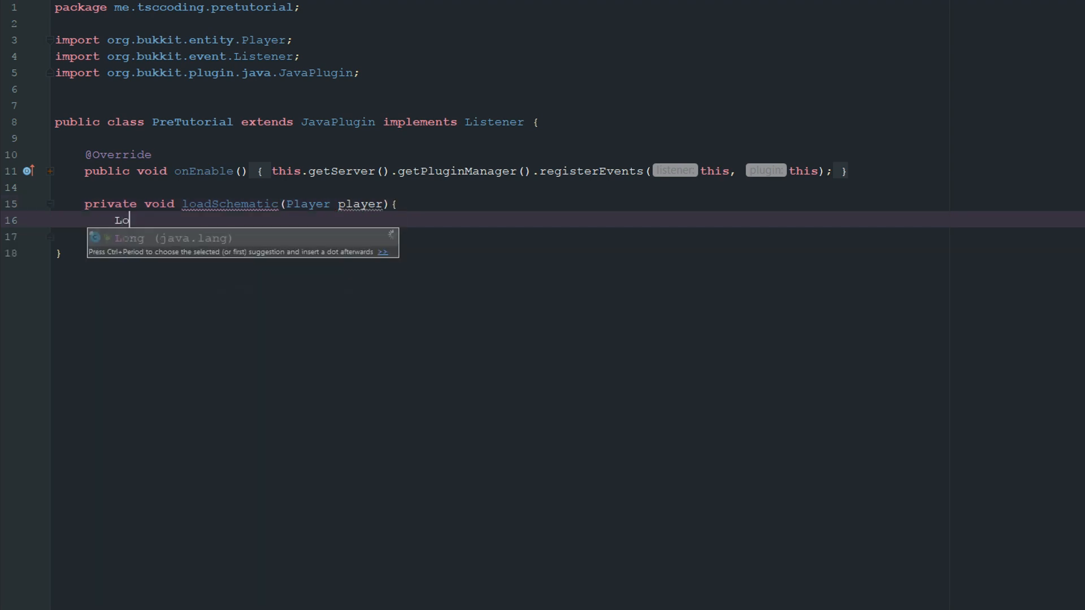
Step: Store player.getLocation() in a Location variable, importing Location
text(cation)
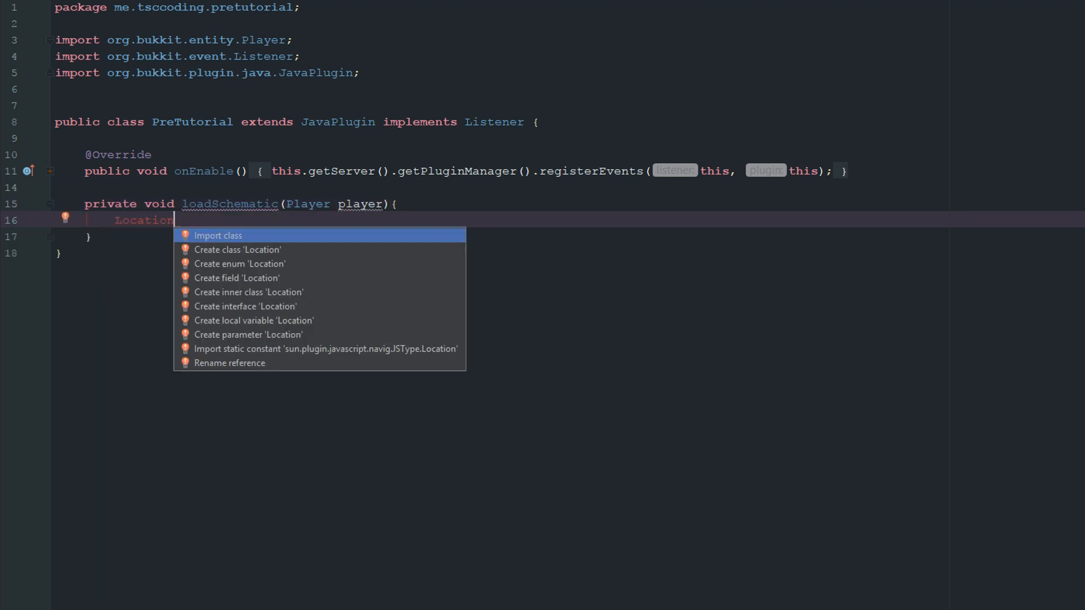
click(217, 235)
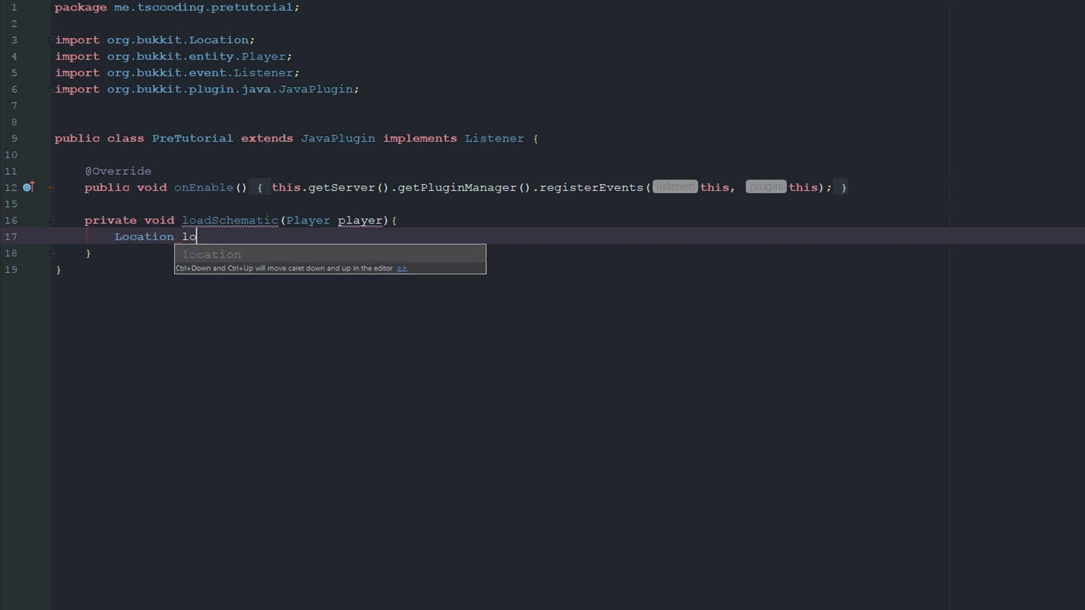
text(cation = player.getl)
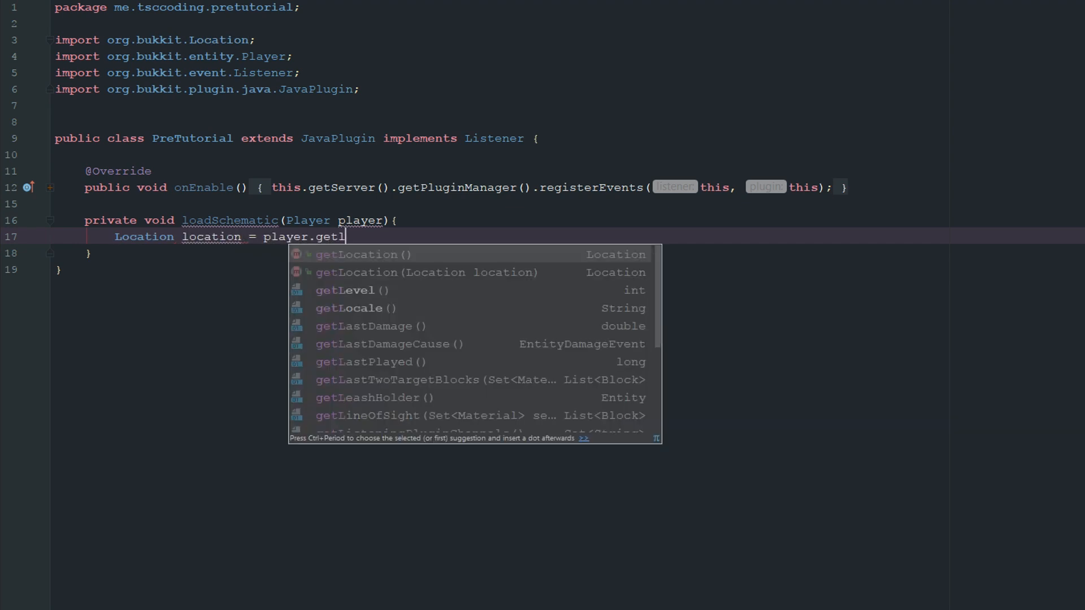
click(360, 254)
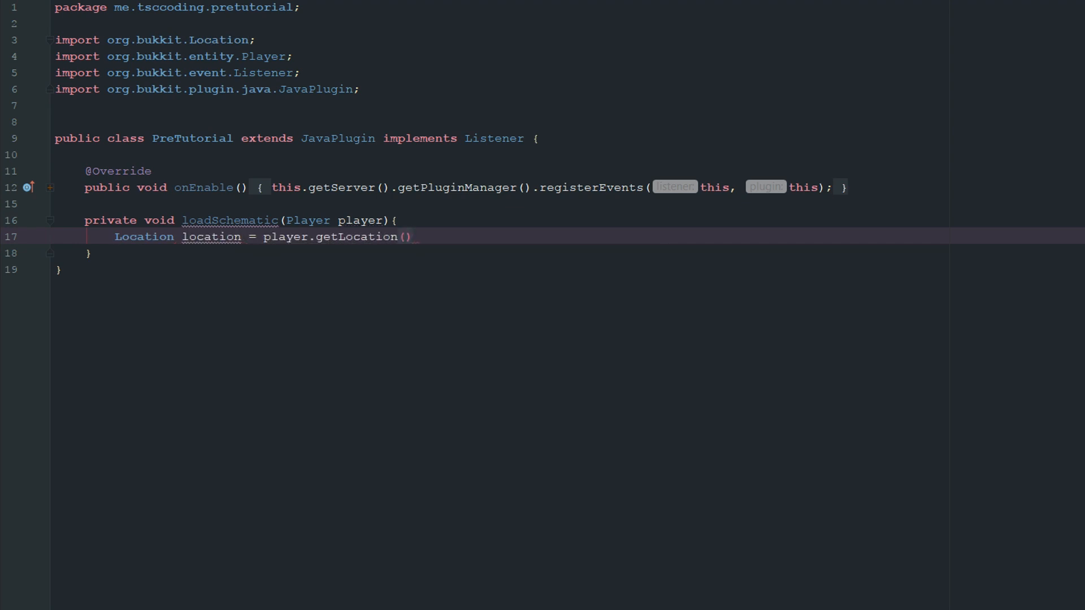
key(enter)
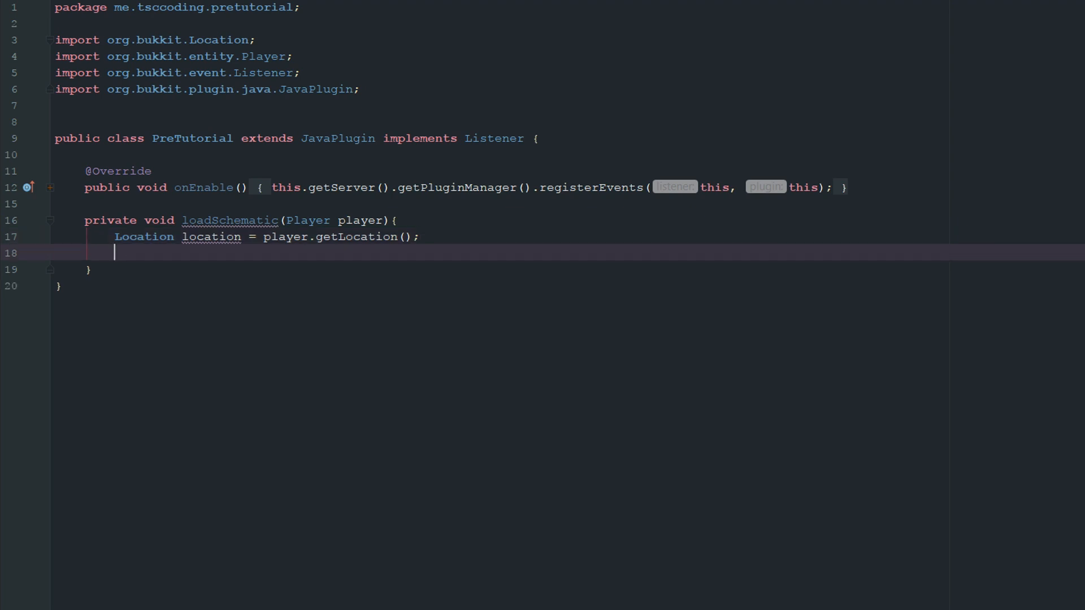
Step: Assign worldEditPlugin from Bukkit.getPluginManager().getPlugin("WorldEdit") cast to WorldEditPlugin, then begin a File line
text(WorldEditPlugin worldEditPlugin)
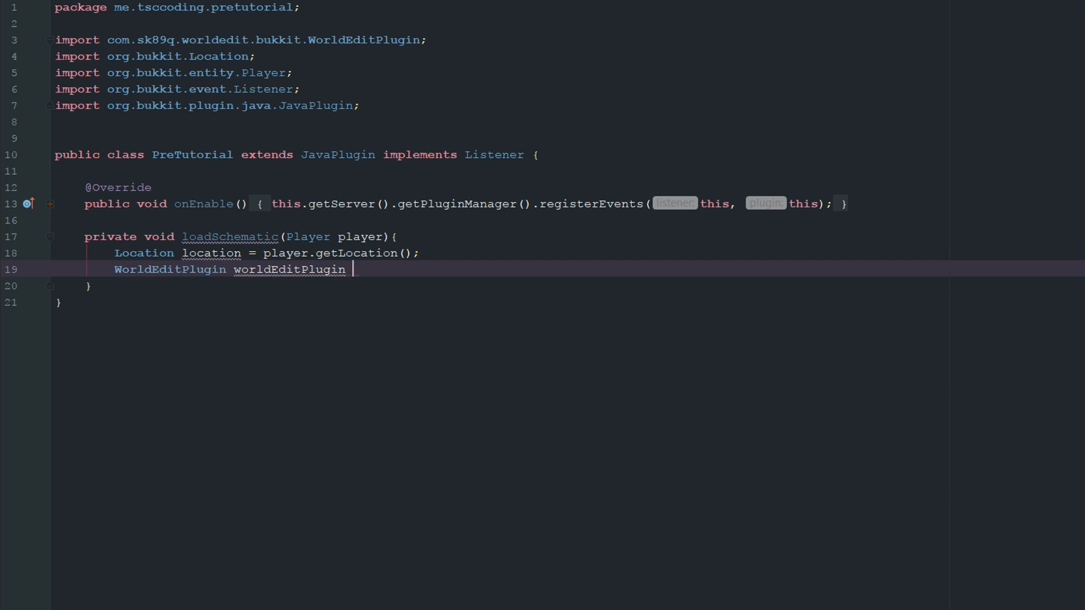
text(= (WorldEditPlugin)
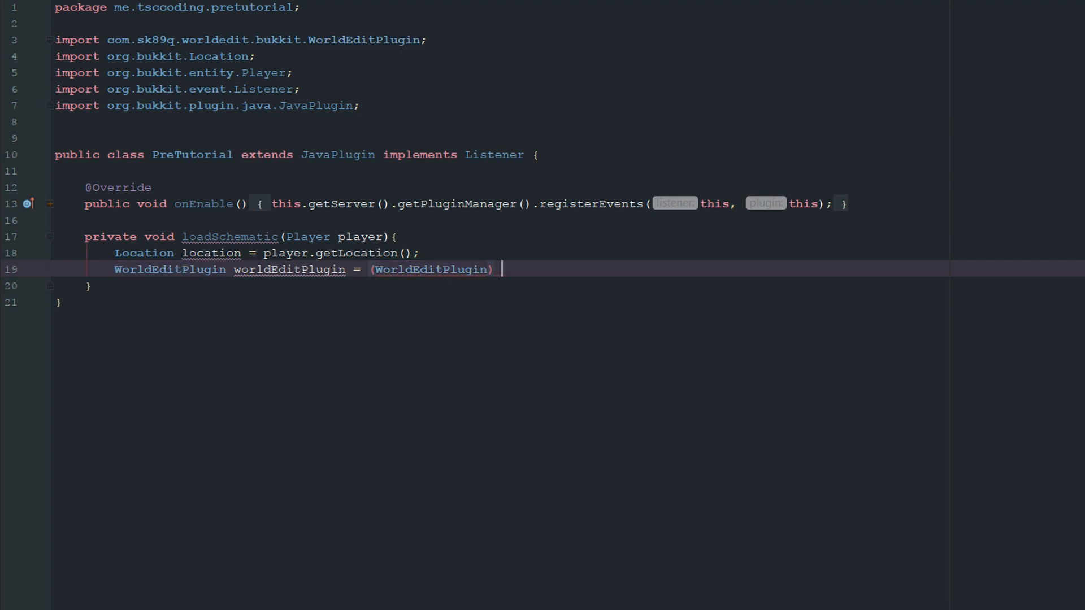
text(Bukkit.)
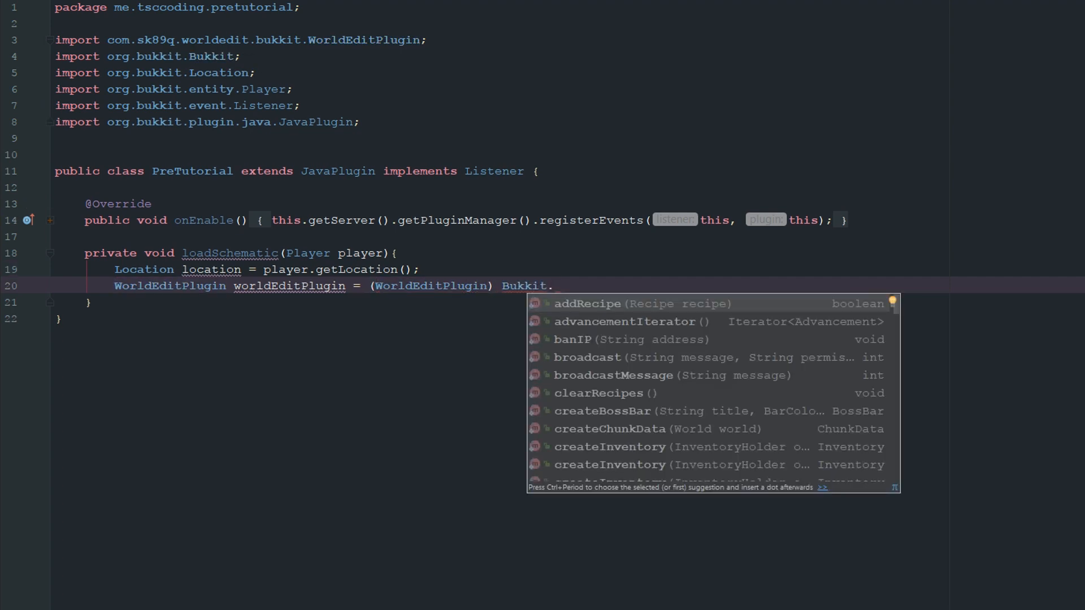
text(getpl)
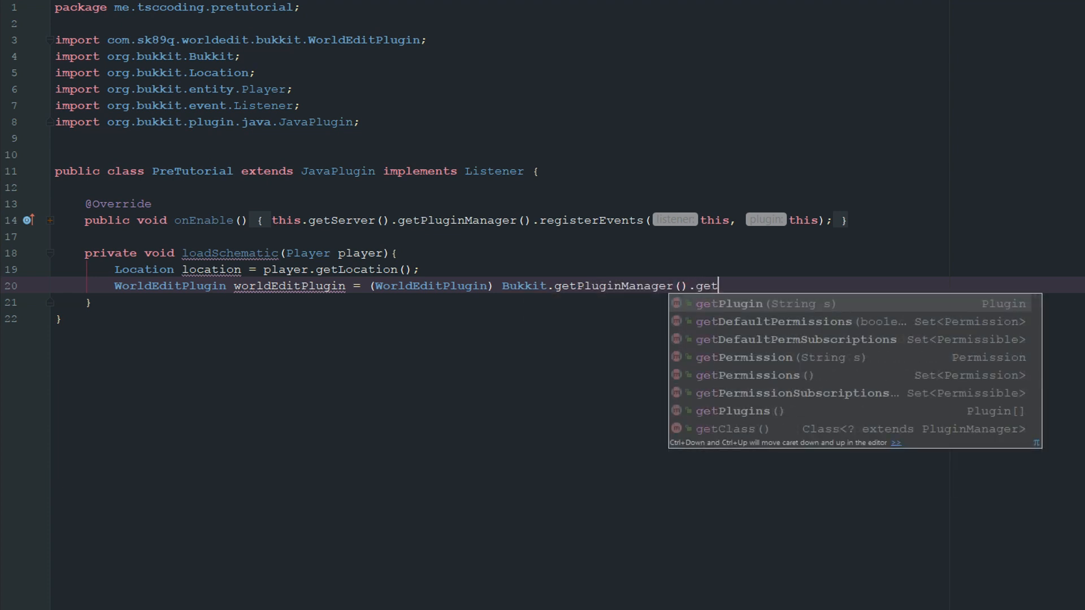
text(Plugin("WorldEd")
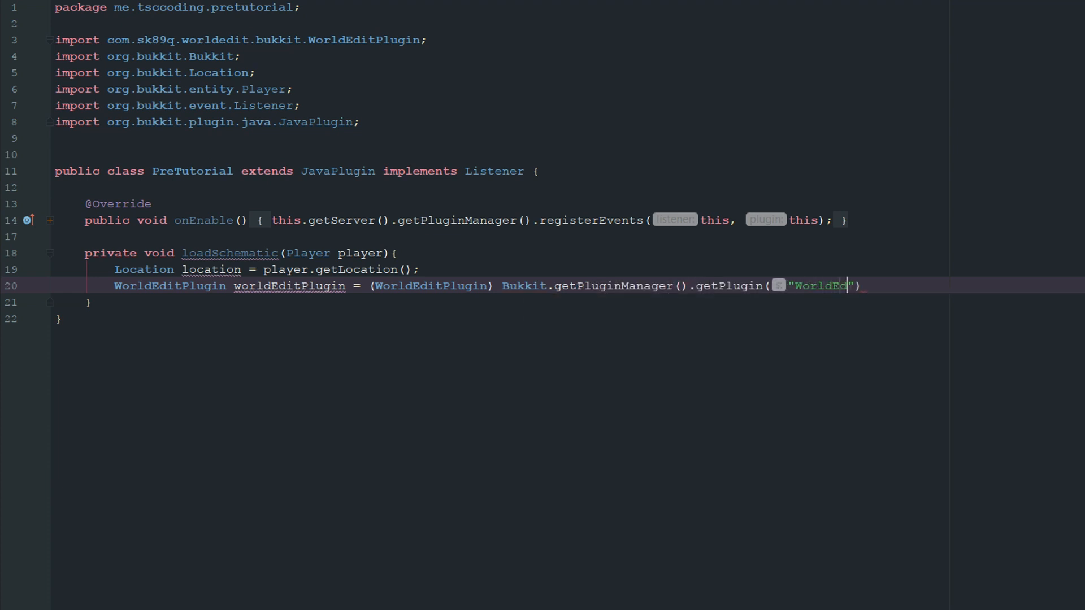
text(it");)
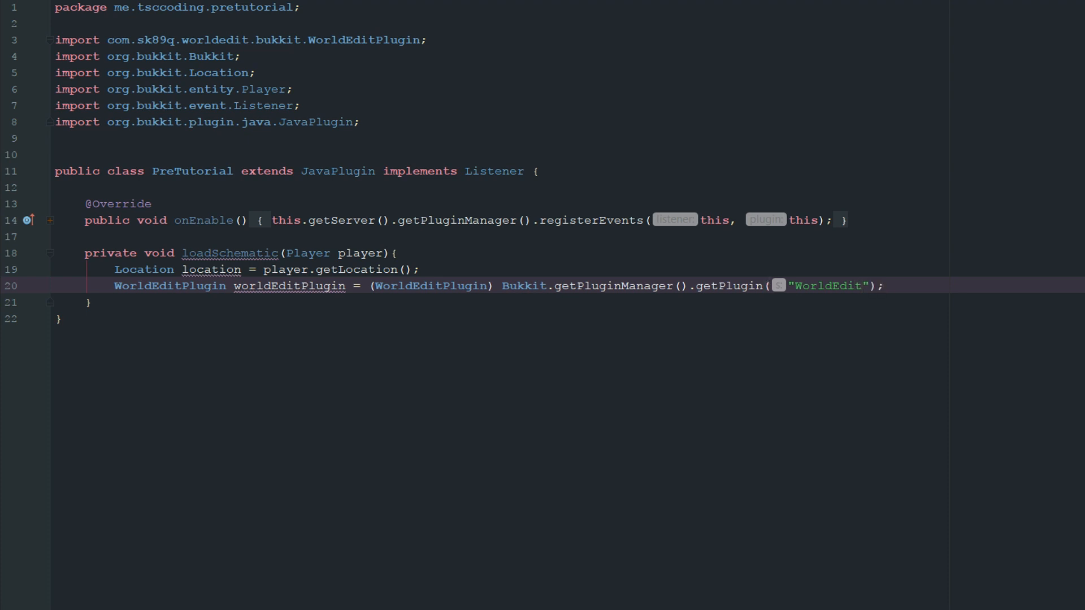
text(File)
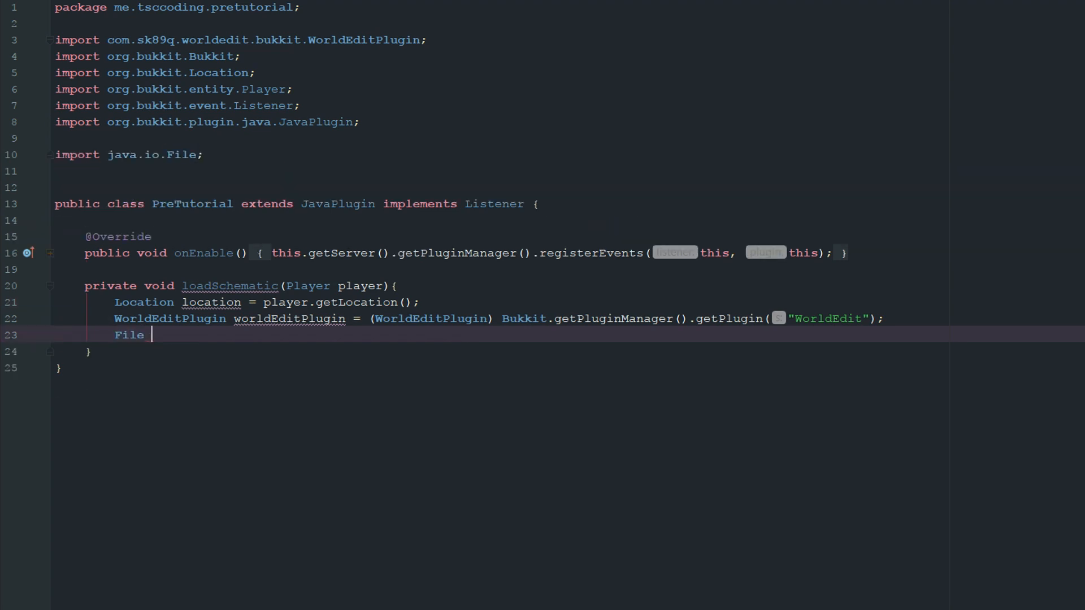
Step: Declare File schematic as a new File rooted at the plugin's data folder
text(schemat)
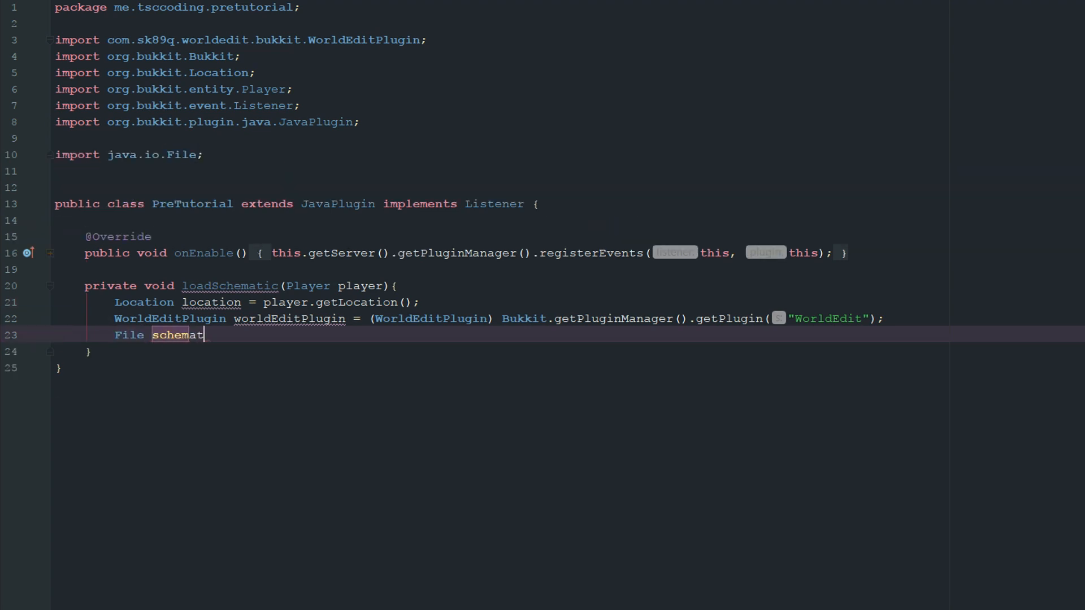
text(ic)
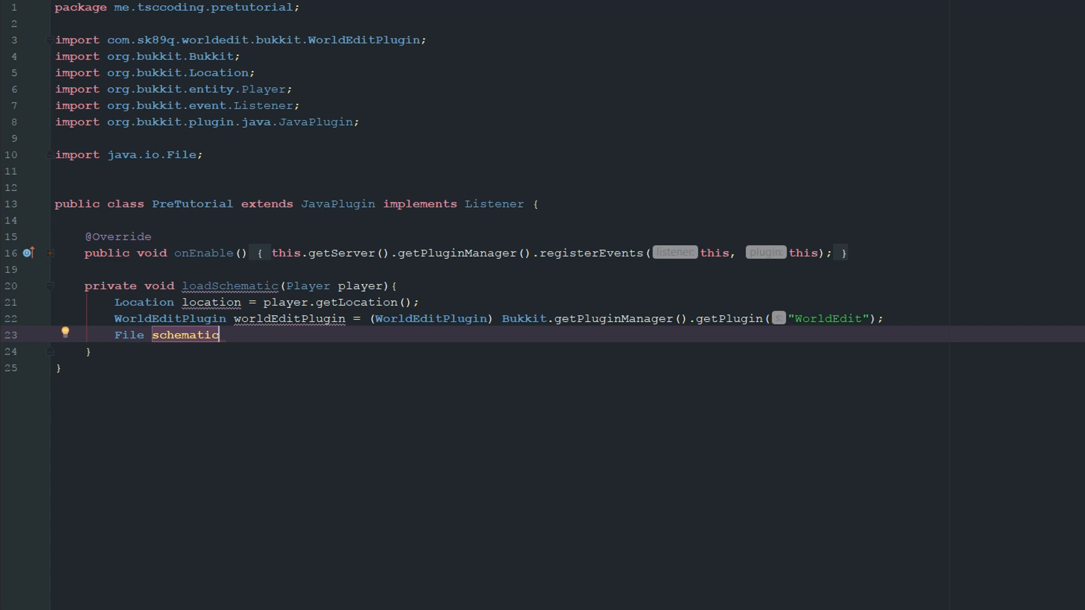
text(= new)
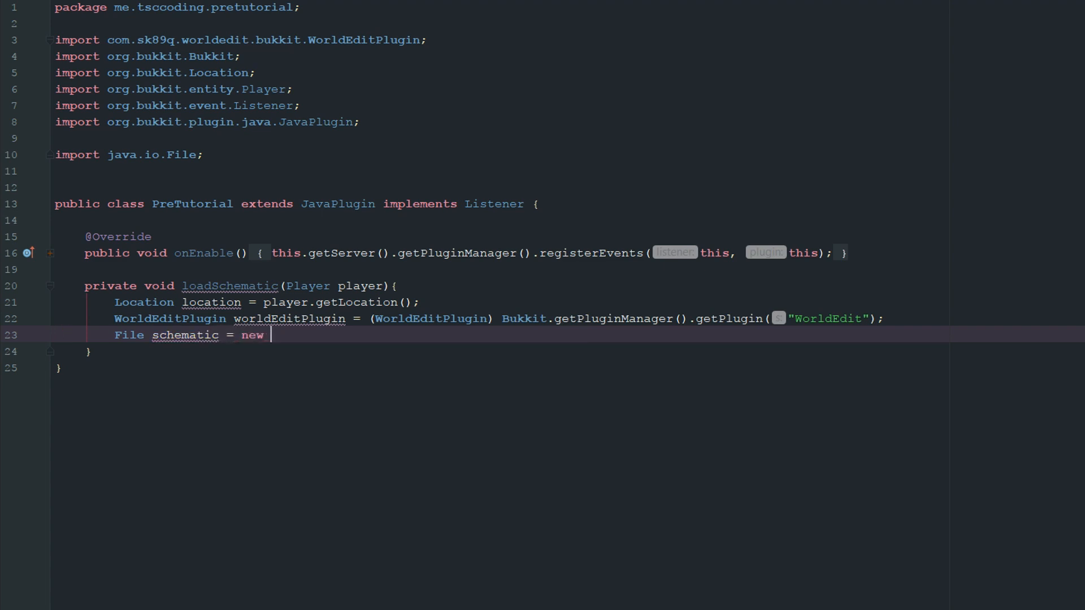
text(File())
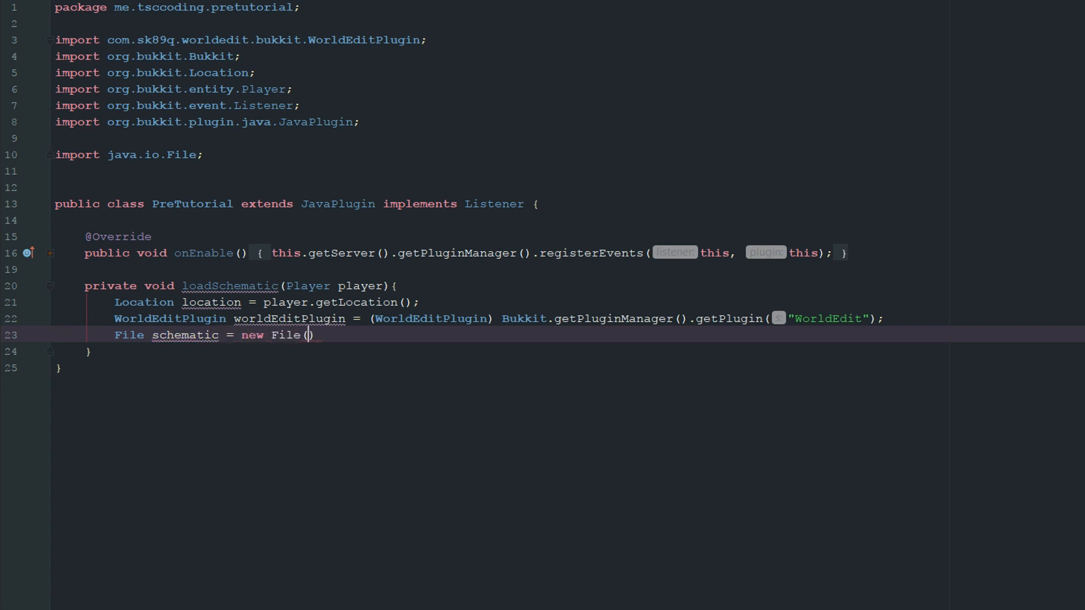
text(this.getDataFolder()
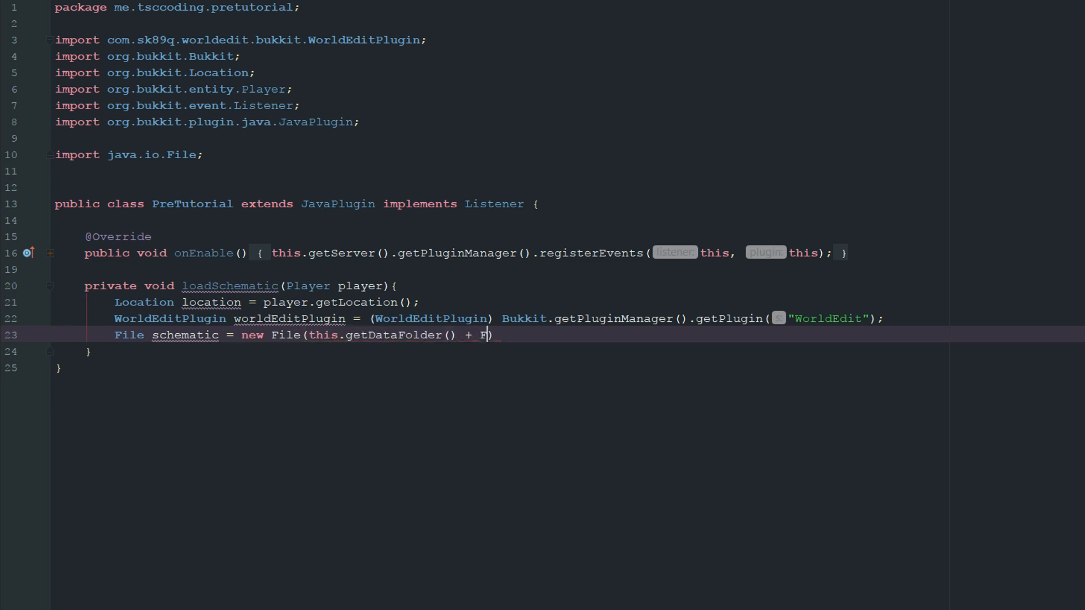
Step: Append File.separator + "/schematics/house.schematic" to the path and end the statement
text(ile.separator +)
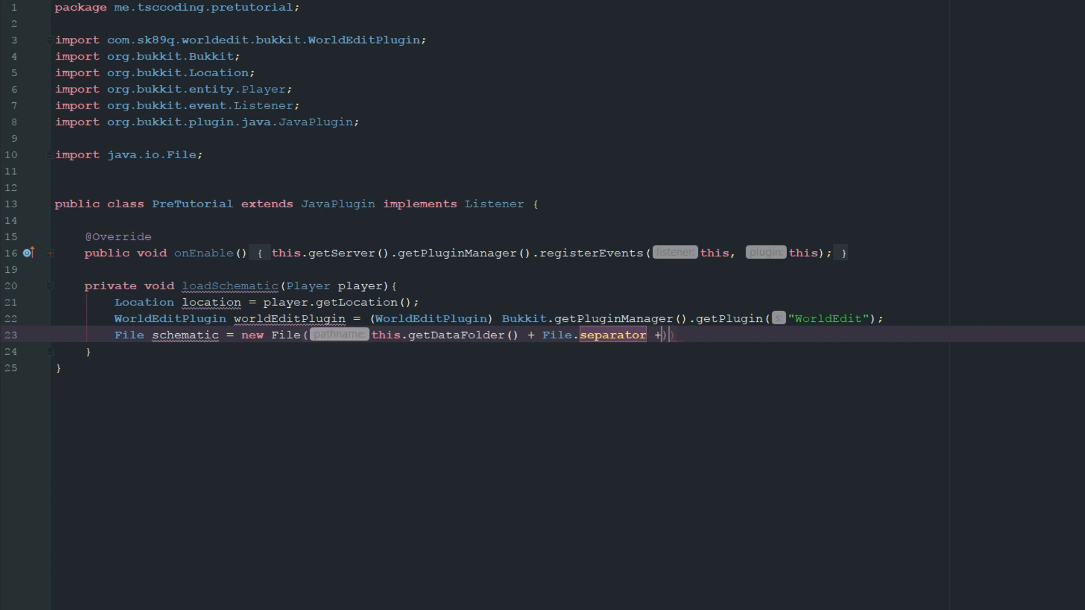
text("/sche")
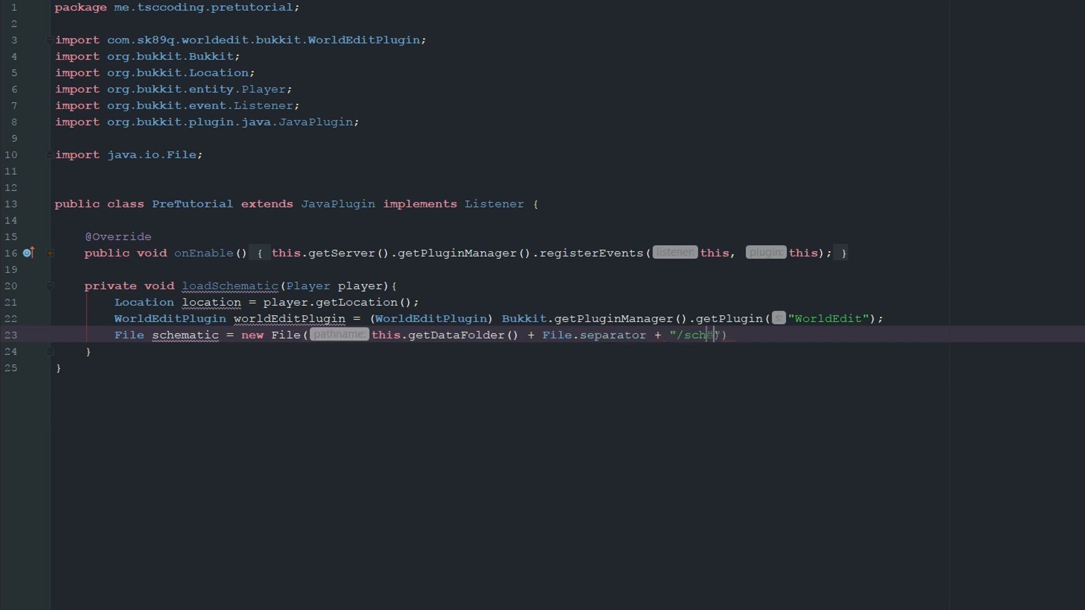
text(atics)
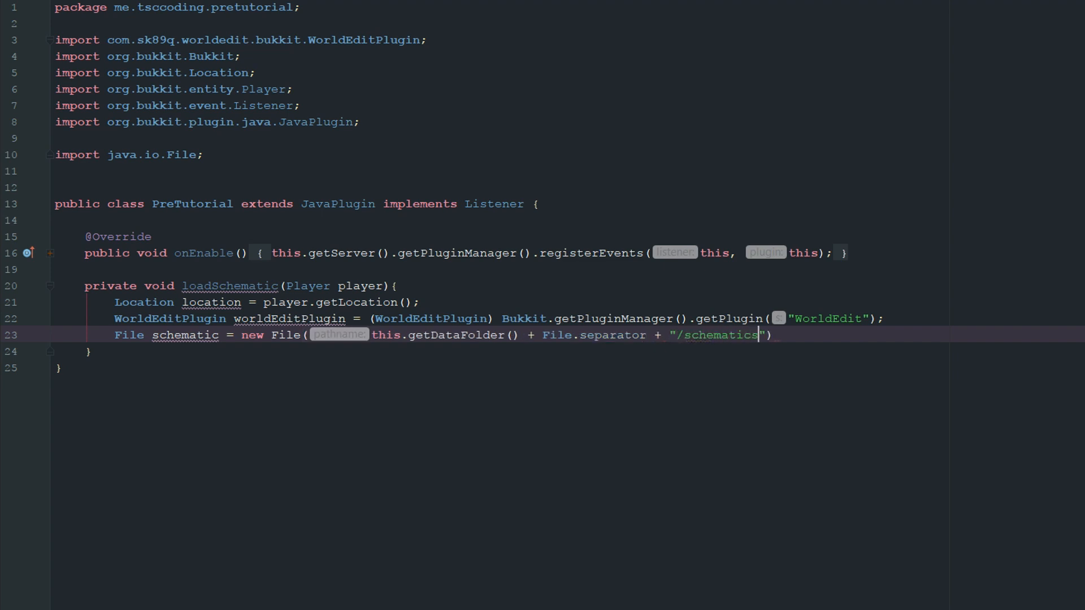
text(/house.sc)
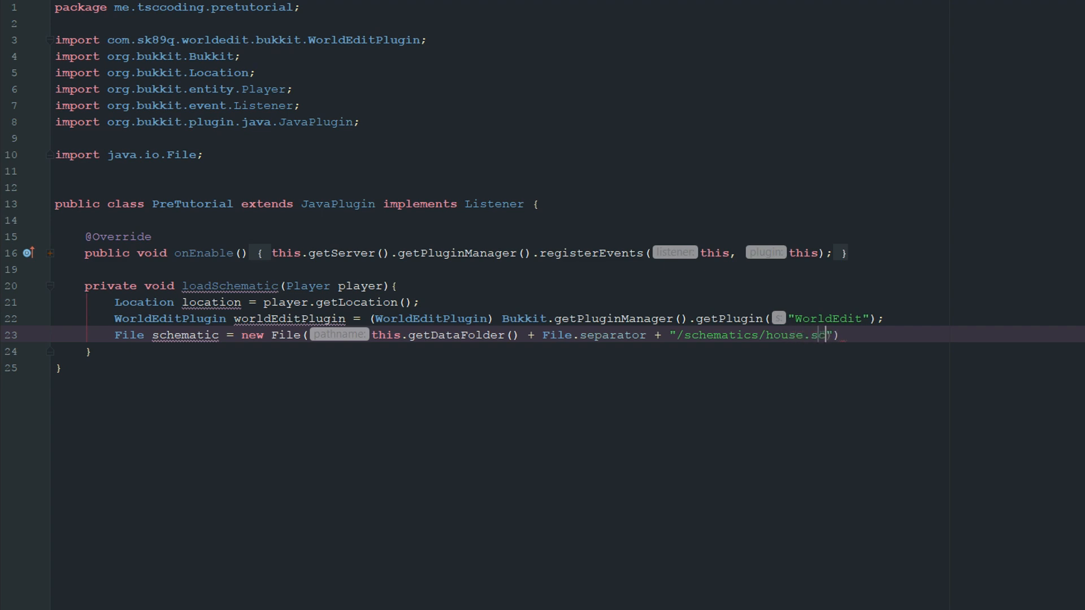
text(hematic)
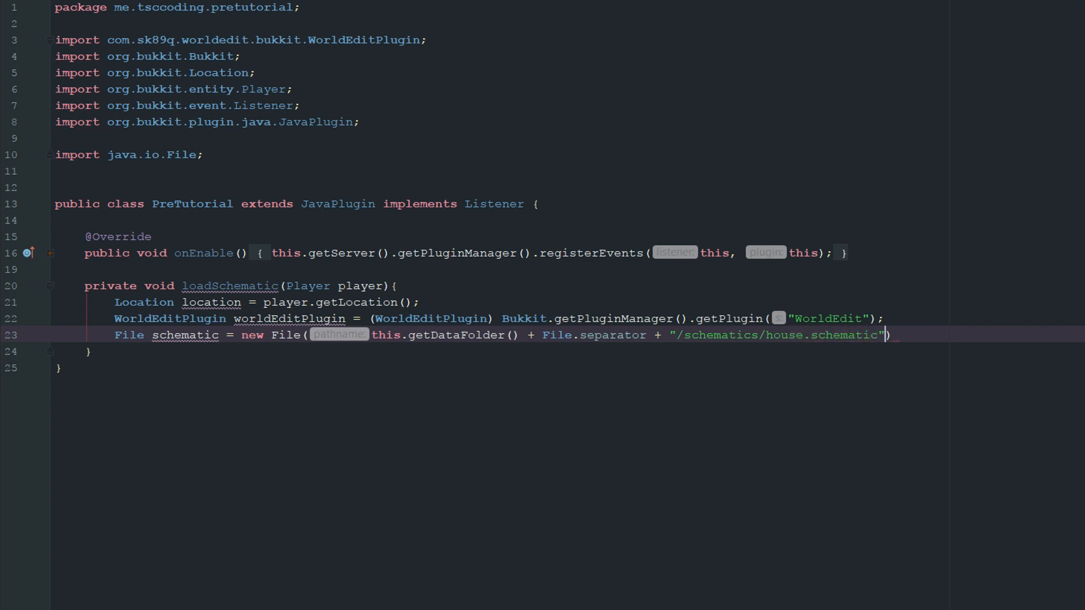
text(;)
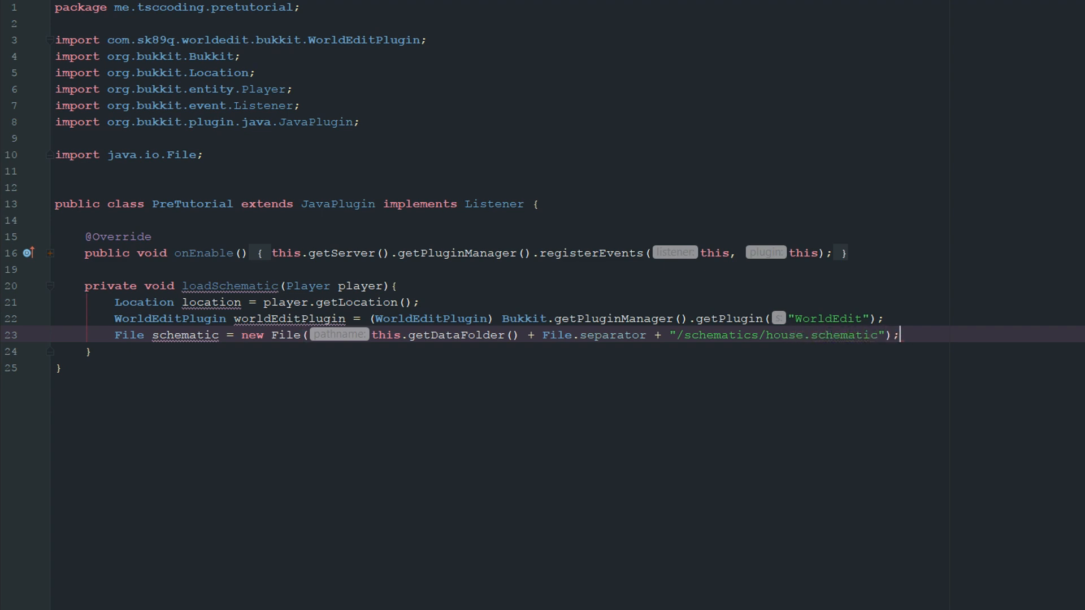
key(Enter)
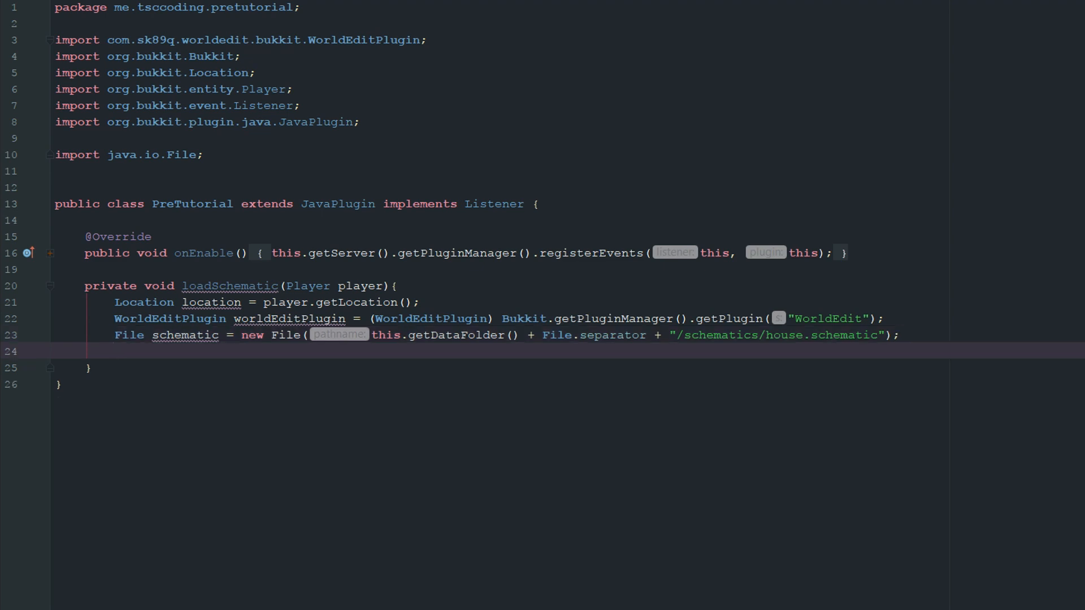
Step: Write a try/catch for MaxChangedBlocksException, DataException and IOException that prints the stack trace
text(try{)
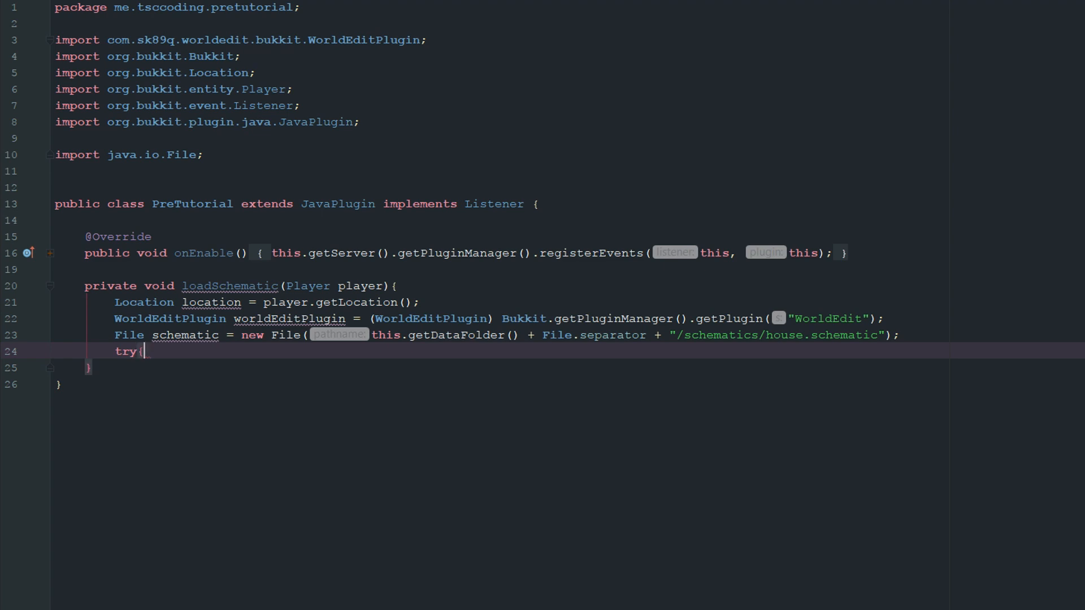
text(}catch()
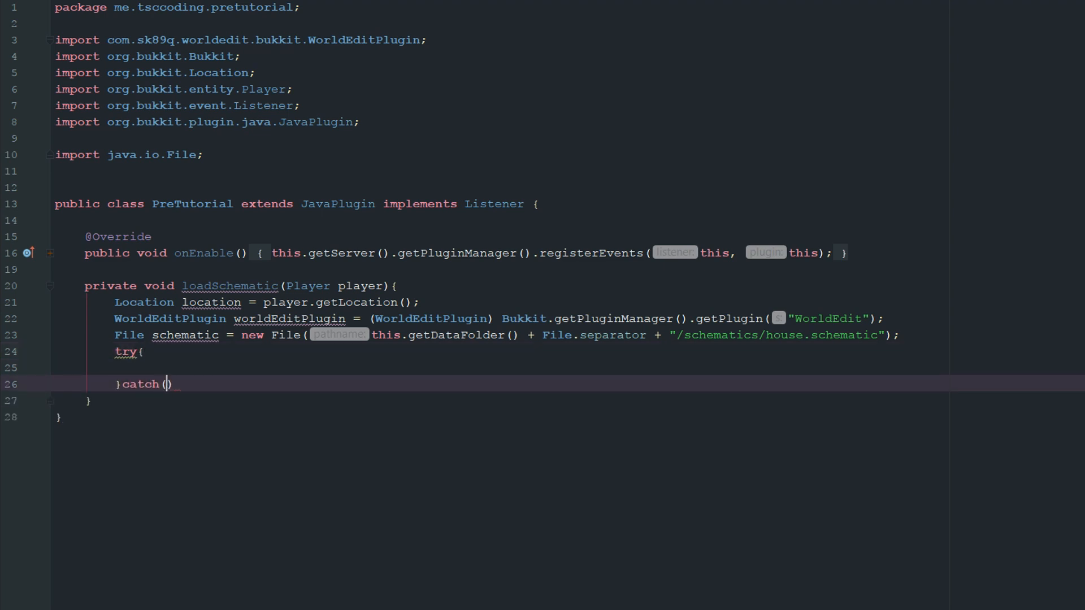
text(Max)
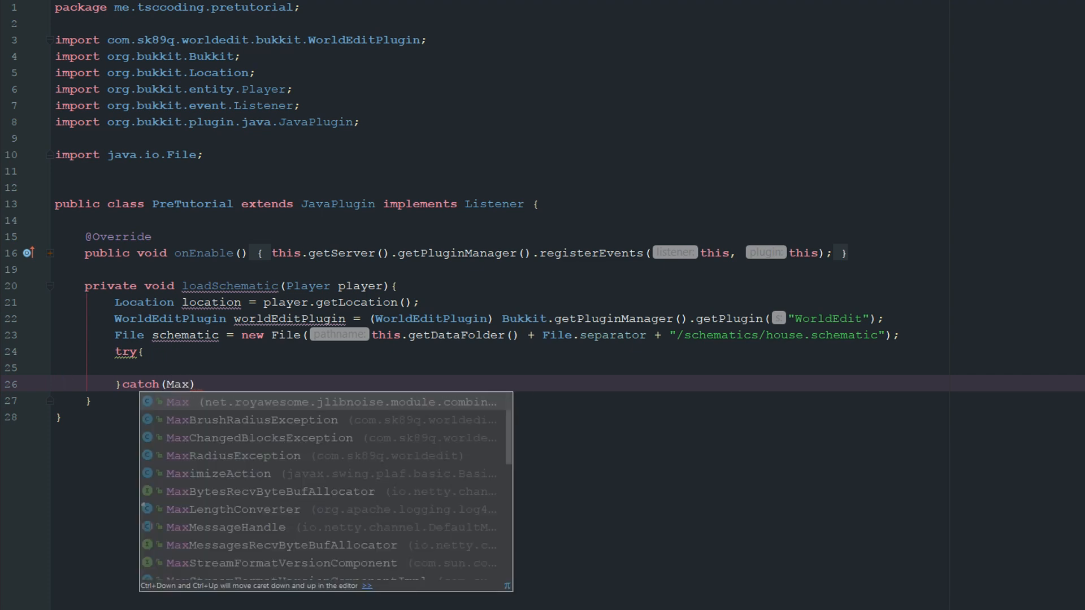
text(ChangedBlocksException)
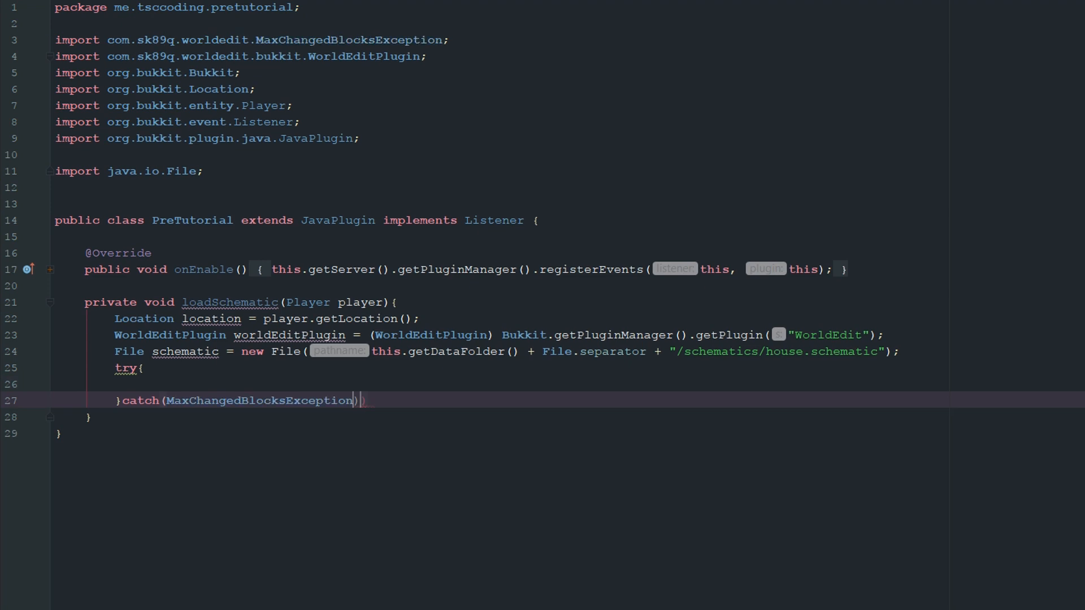
text(| Data)
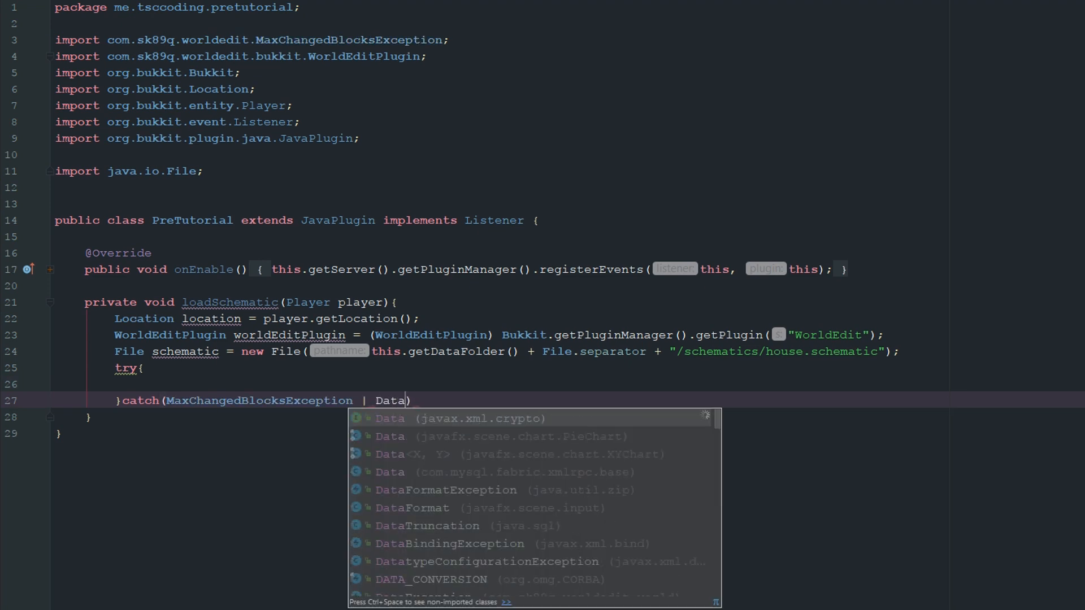
text(Exception)
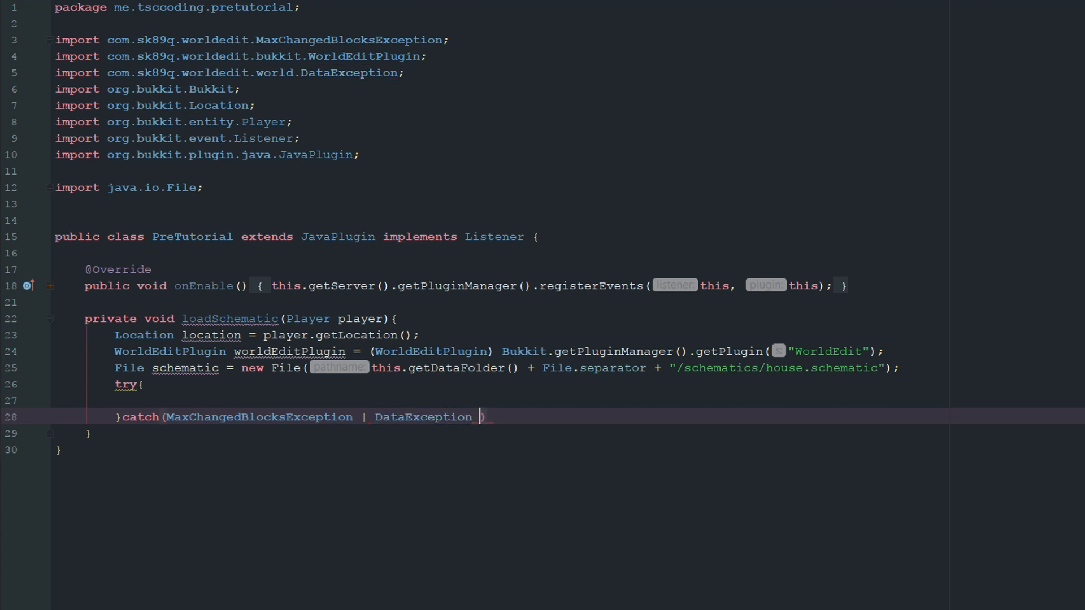
text(I)
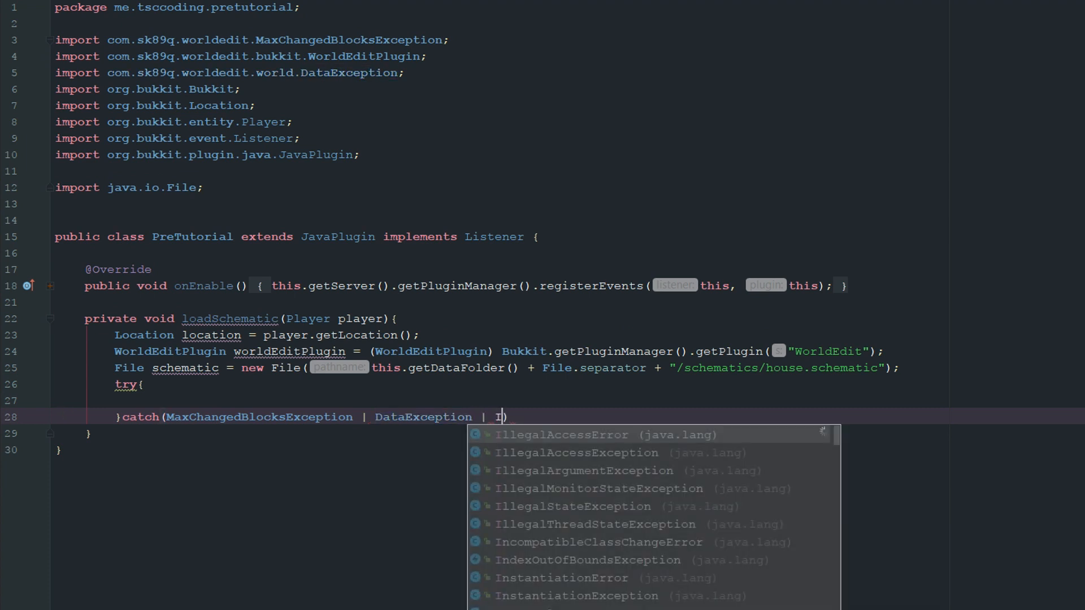
text(OE)
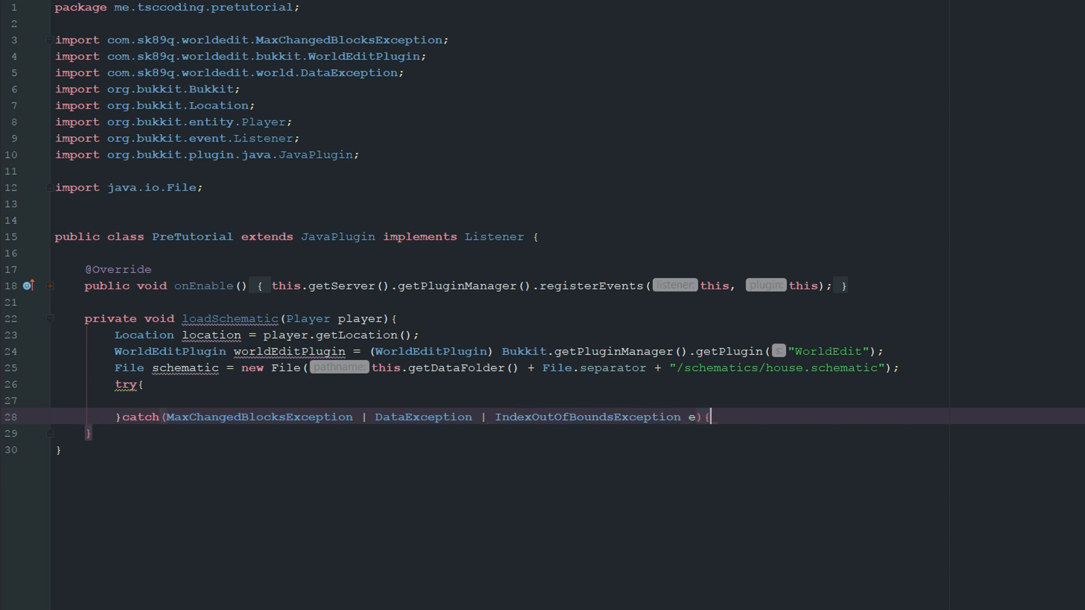
text(e.printStackTrace();)
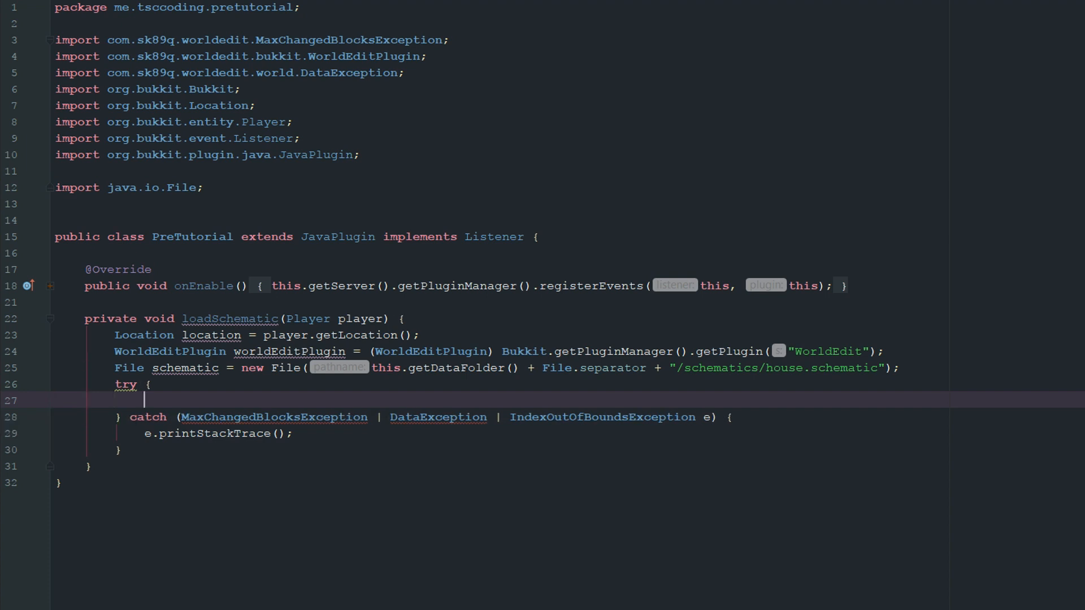
Step: Load the schematic into a CuboidClipboard via MCEditSchematicFormat.getFormat(schematic).load(schematic)
text(CuboidClipboard clipboard)
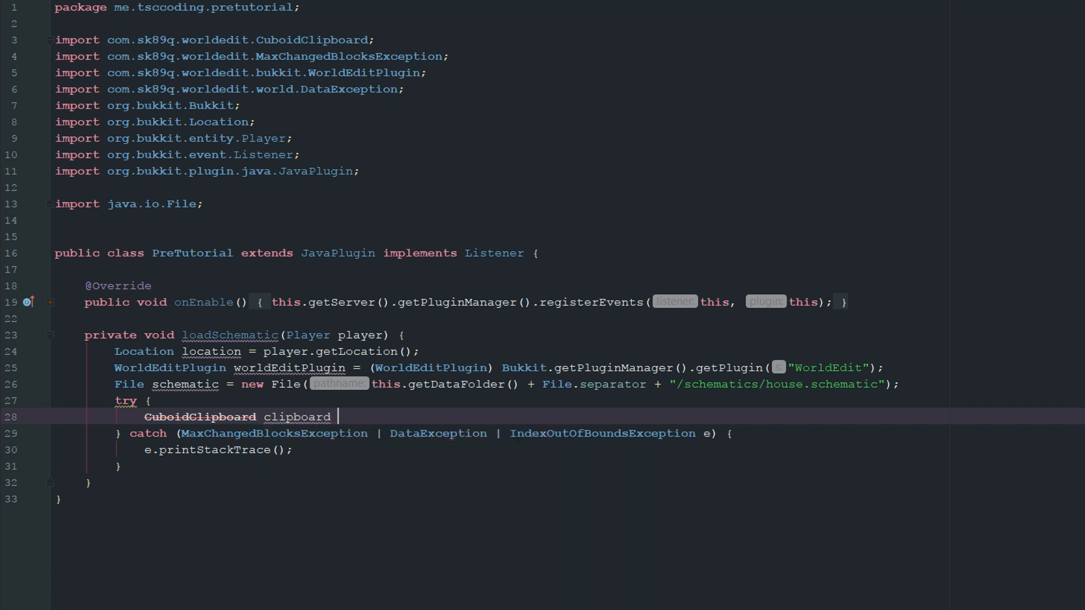
text(= MCED)
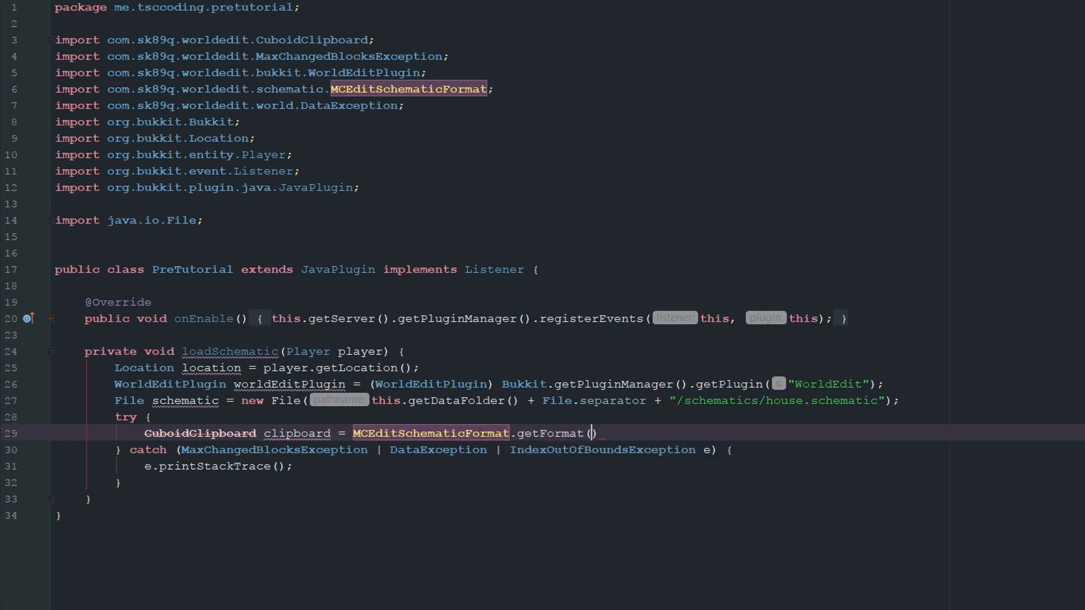
text(schematic)
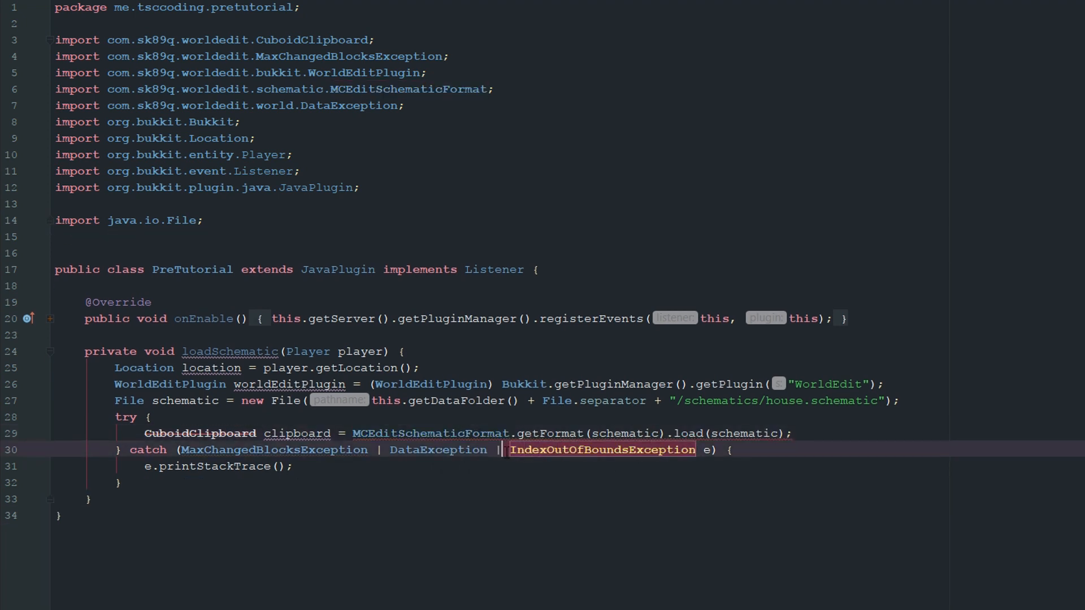
text(IO)
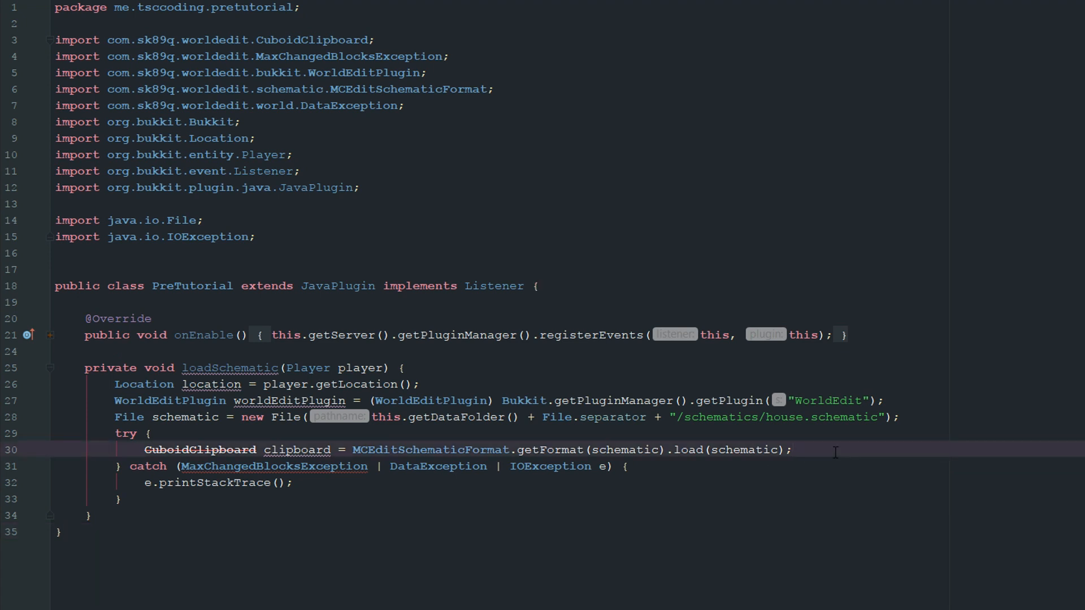
key(enter)
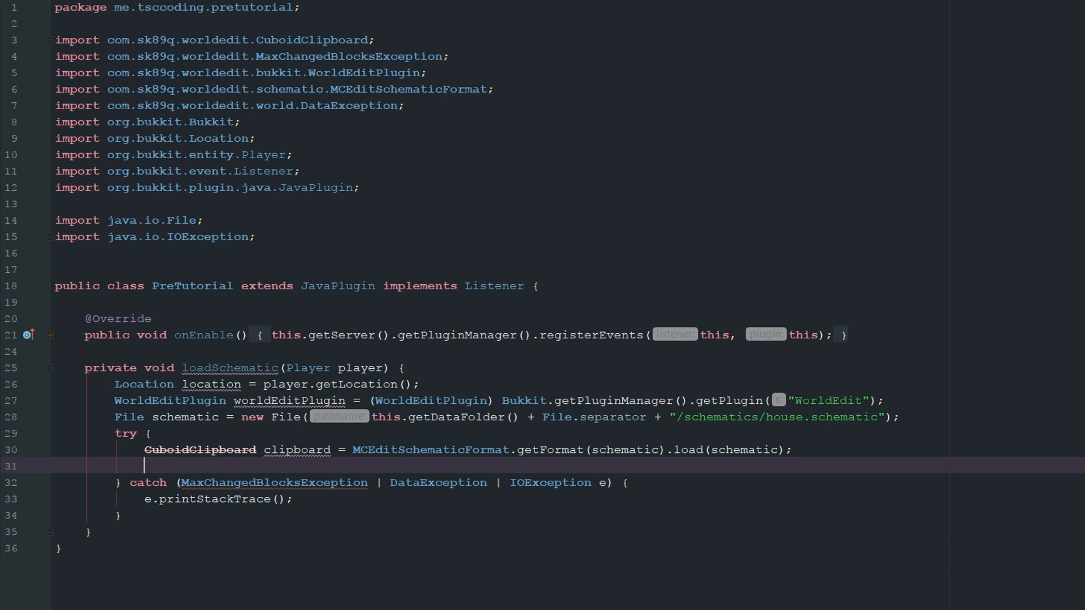
Step: Call clipboard.rotate2D(90) and start a clipboard.paste(session) call
text(clipboard.rotate2D(90);)
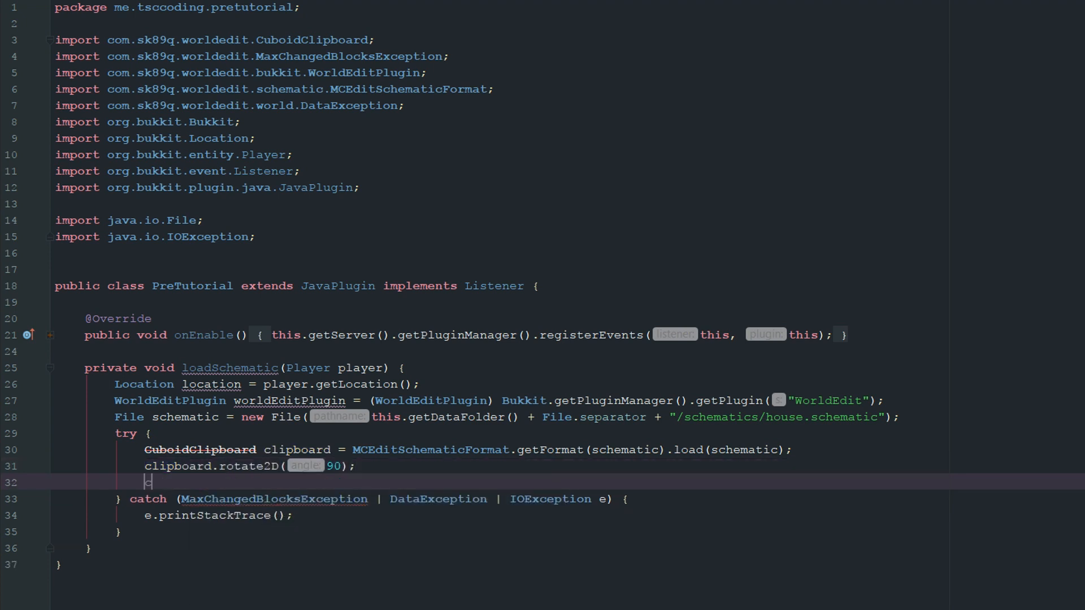
text(clipboard.paste();)
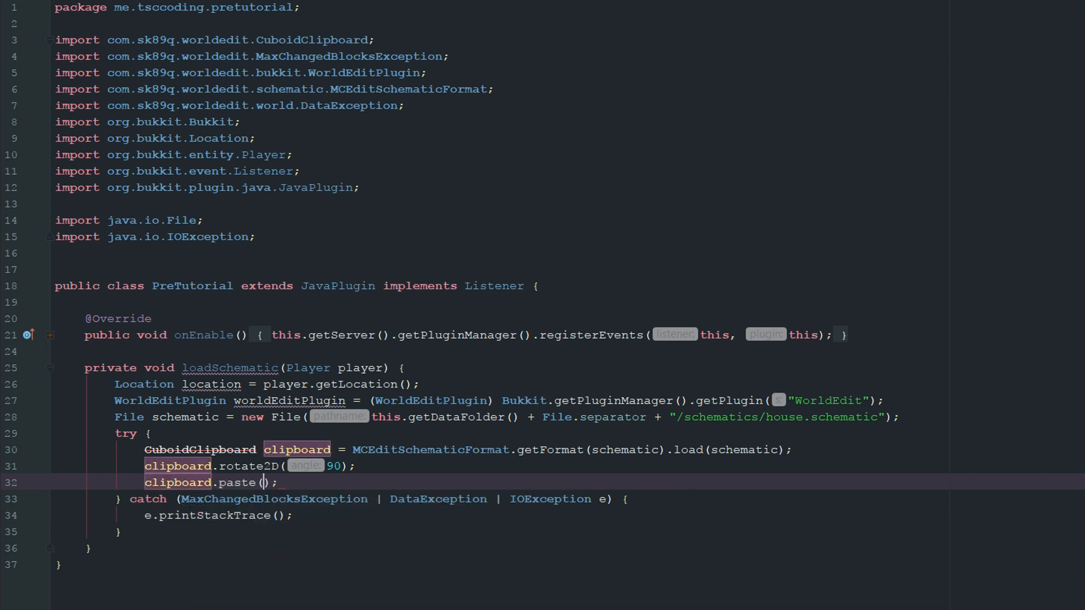
text(ses)
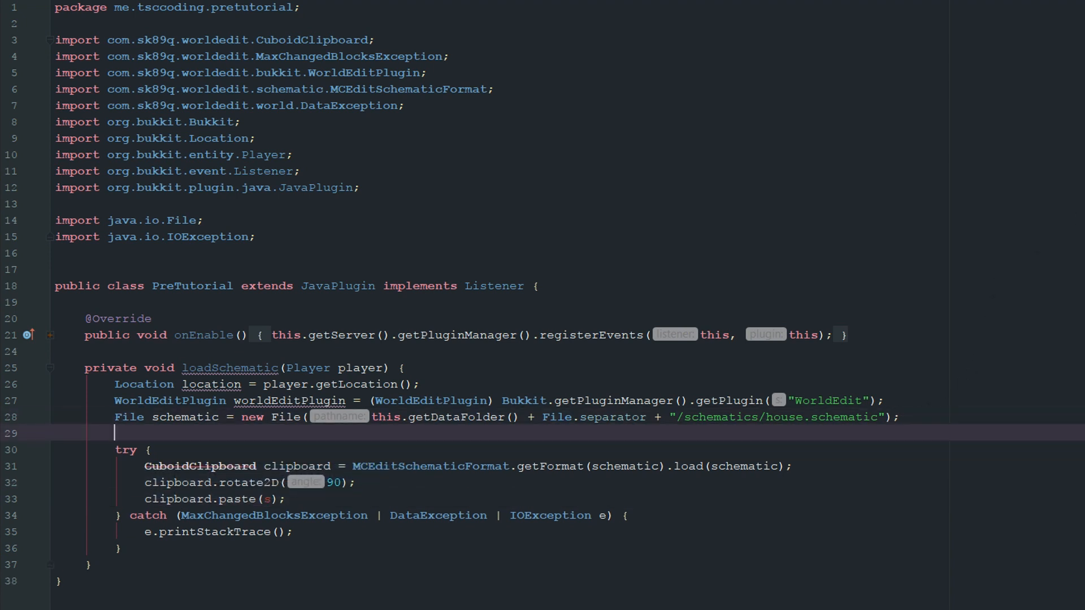
Step: Build an EditSession from worldEditPlugin.getWorldEdit().getEditSessionFactory()
text(EditSession)
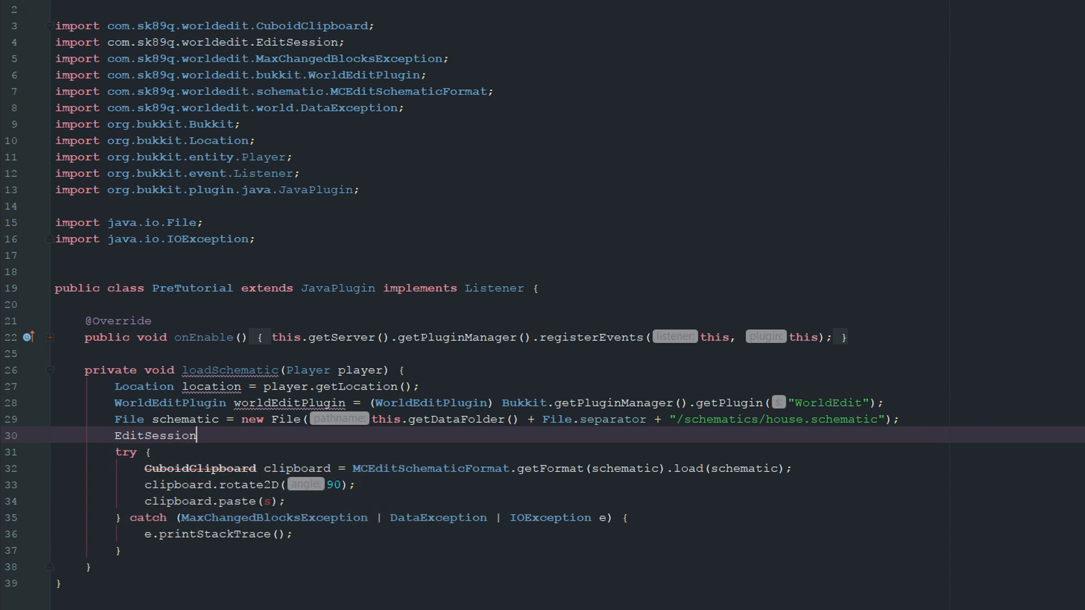
text(session =)
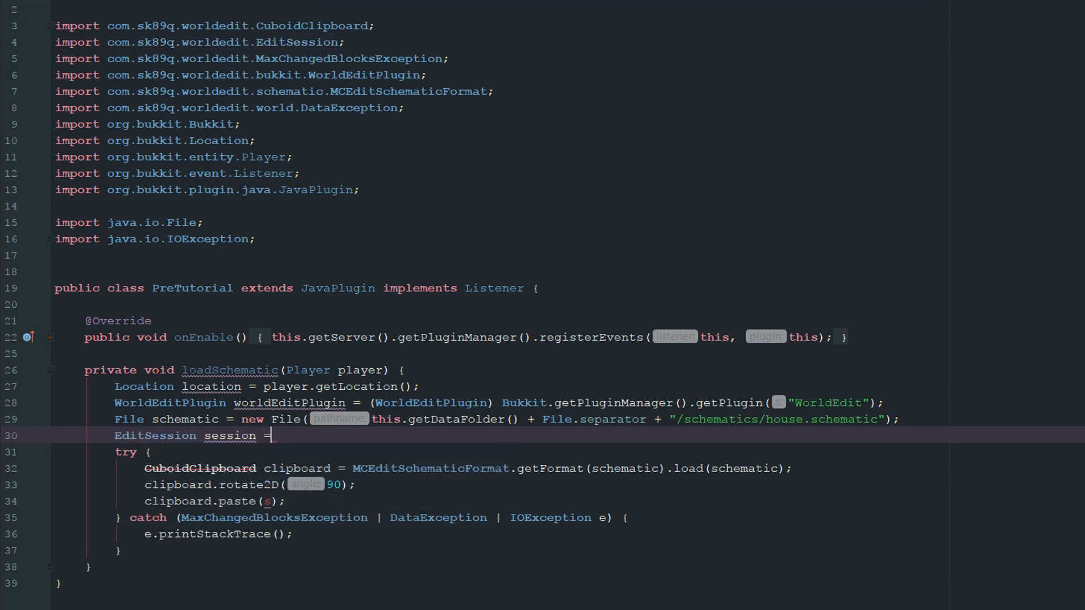
text(worldEditPlugin.)
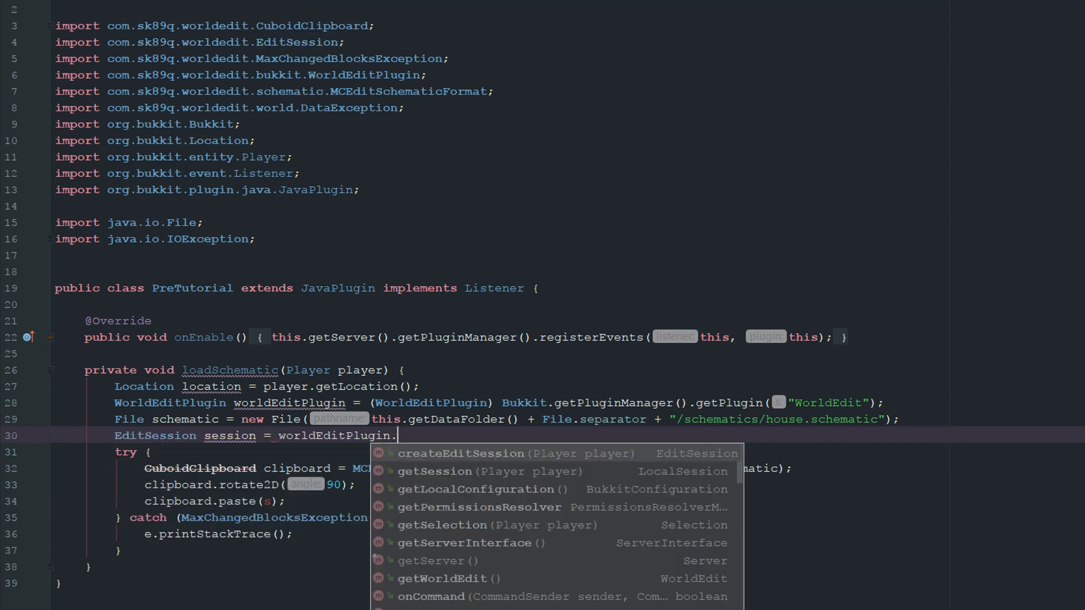
text(getw)
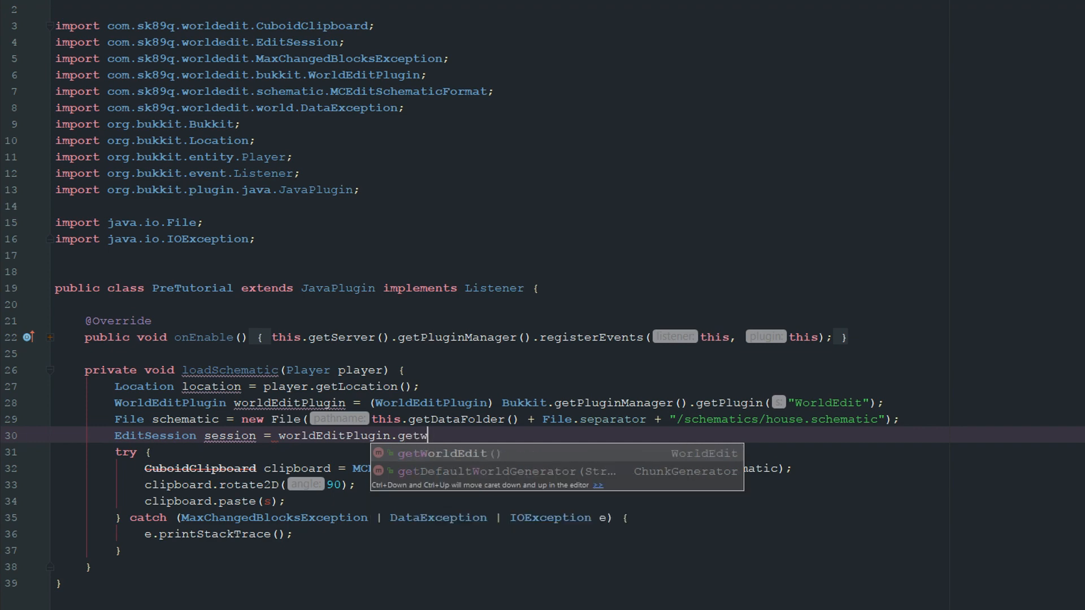
text(WorldEdit().gete)
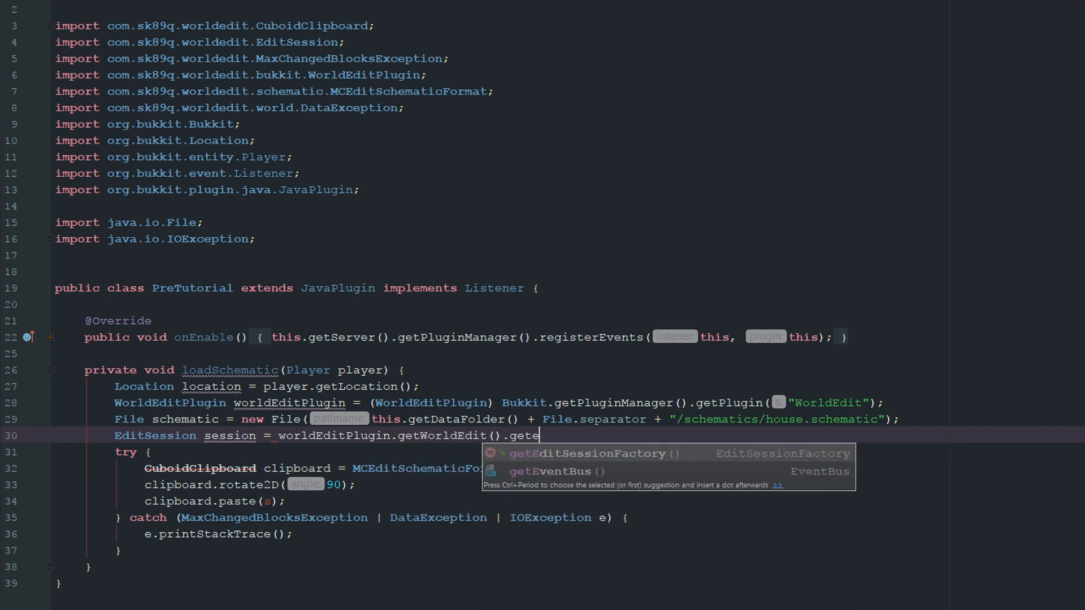
click(587, 453)
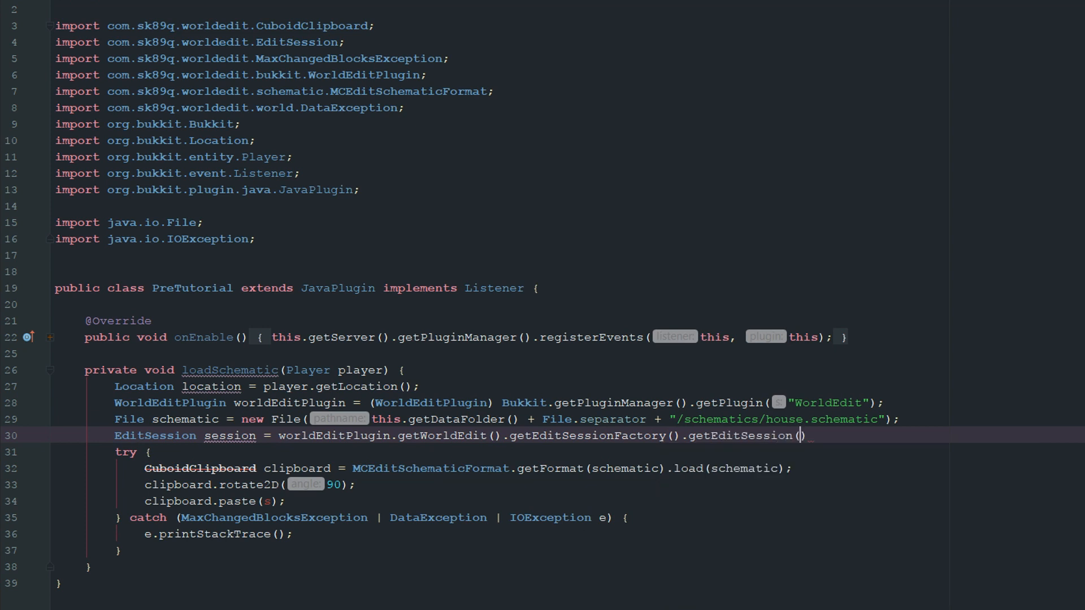
Step: Pass new BukkitWorld(location.getWorld()) and -1, then paste the clipboard into session at the location vector with false
text(new BukkitWorld()
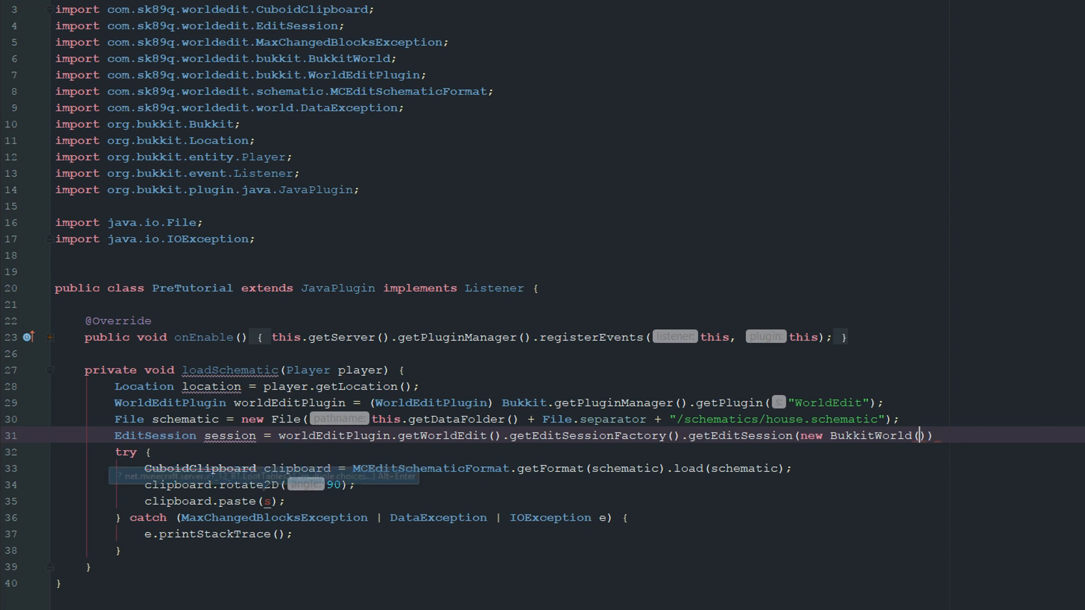
text(location.getWorld()
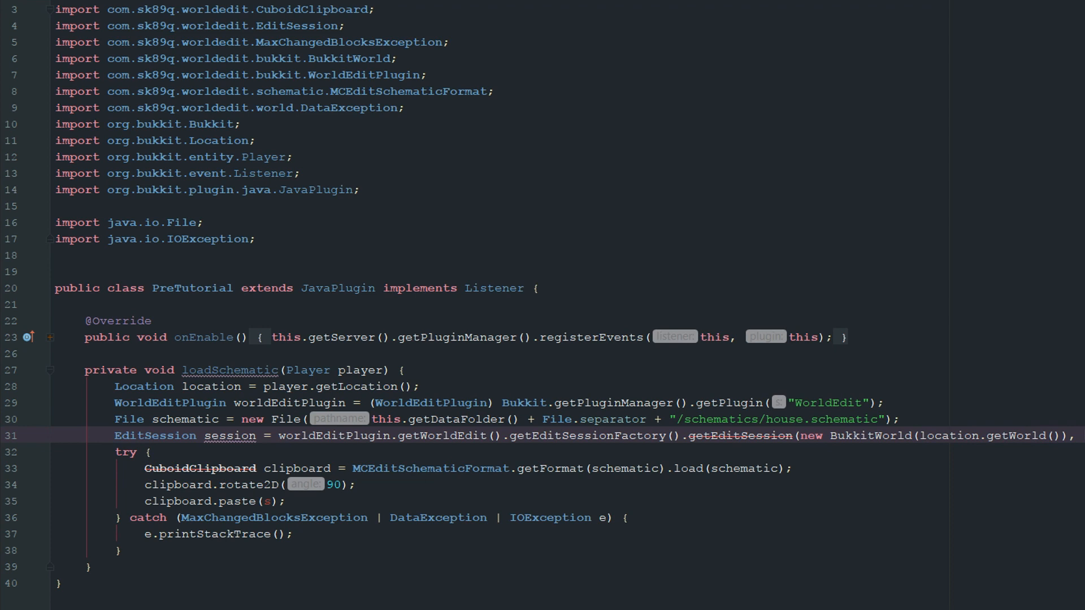
mouse_move(267, 500)
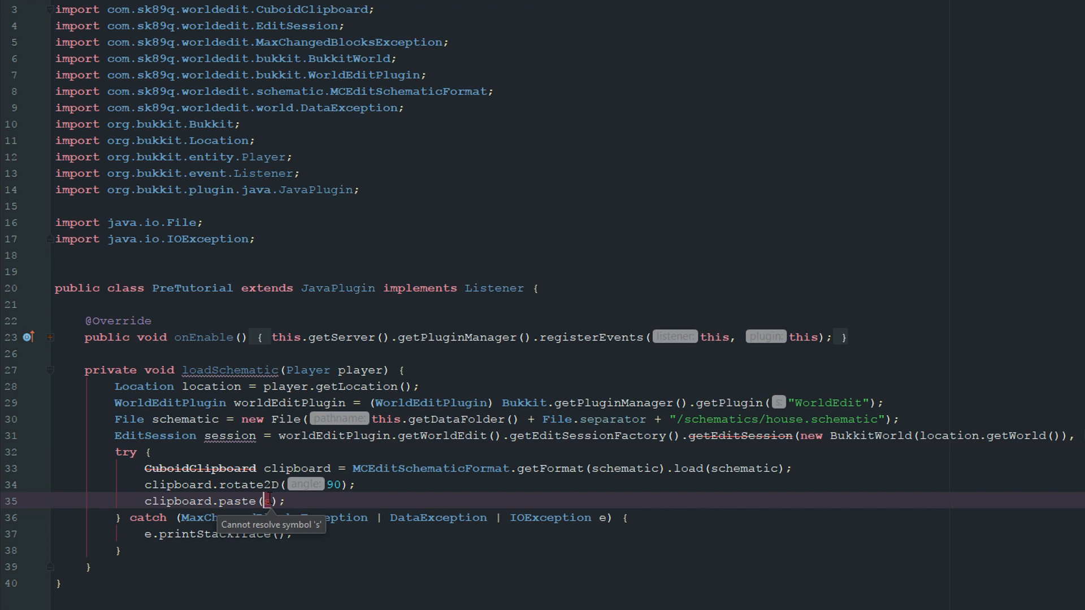
text(ession, new Vector(location.getX(),location.getY(),location.getZ()
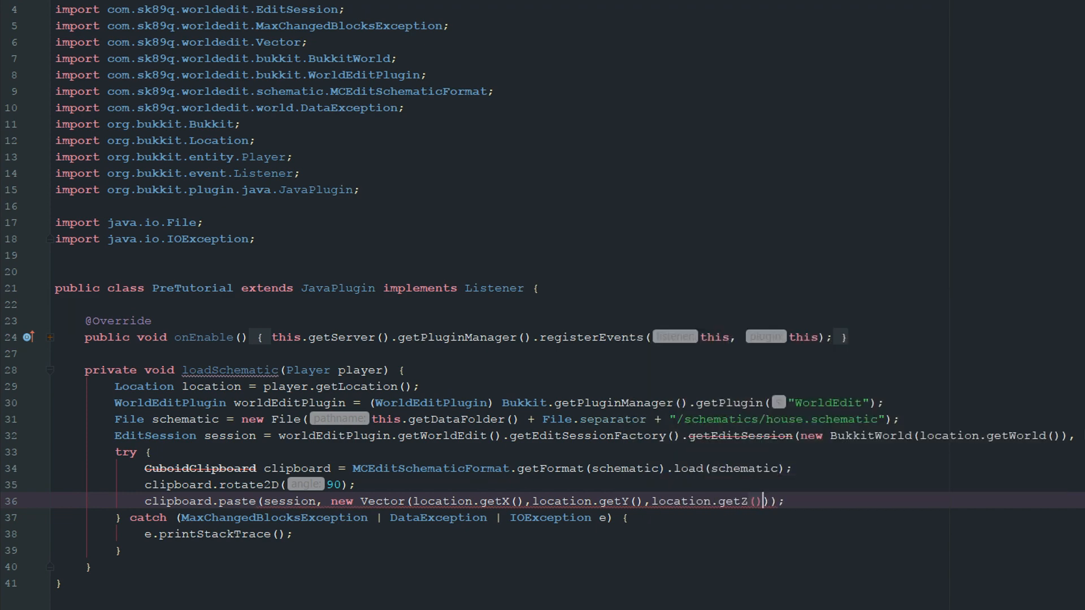
text(,false)
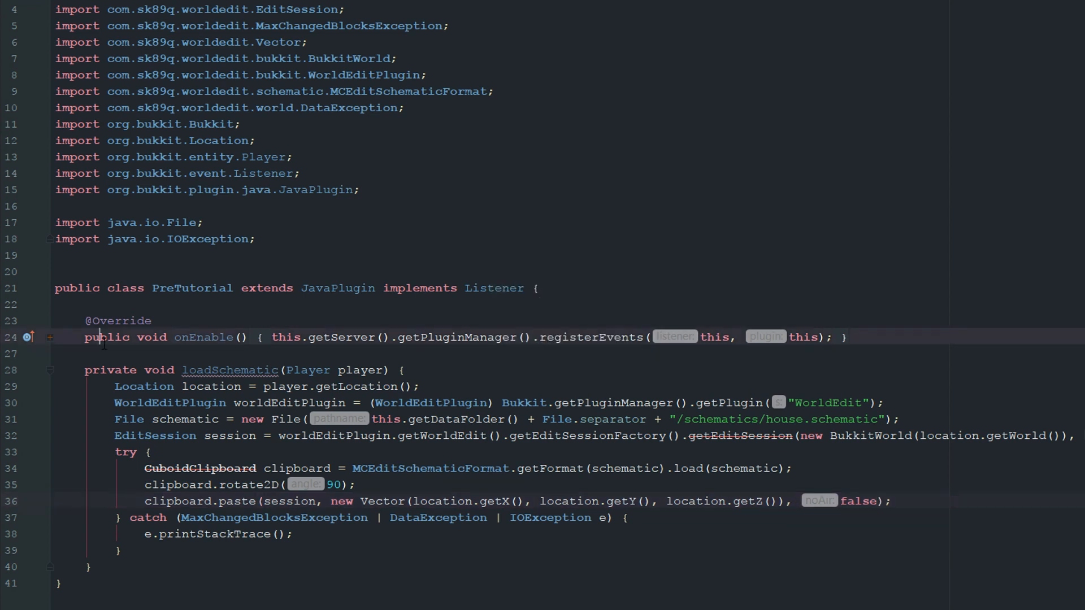
text(@EventHandl)
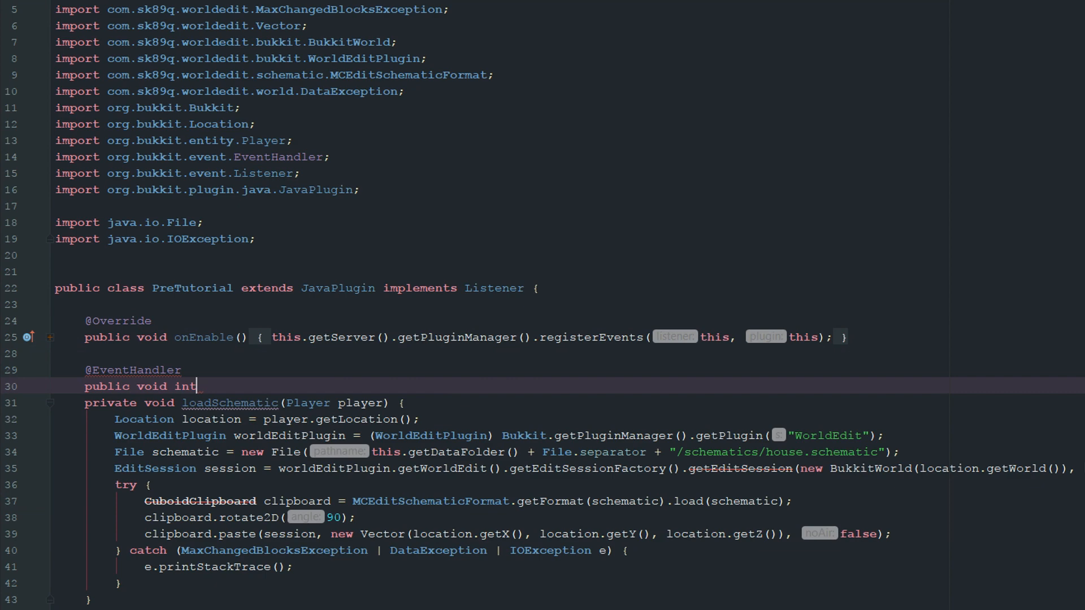
text(erac)
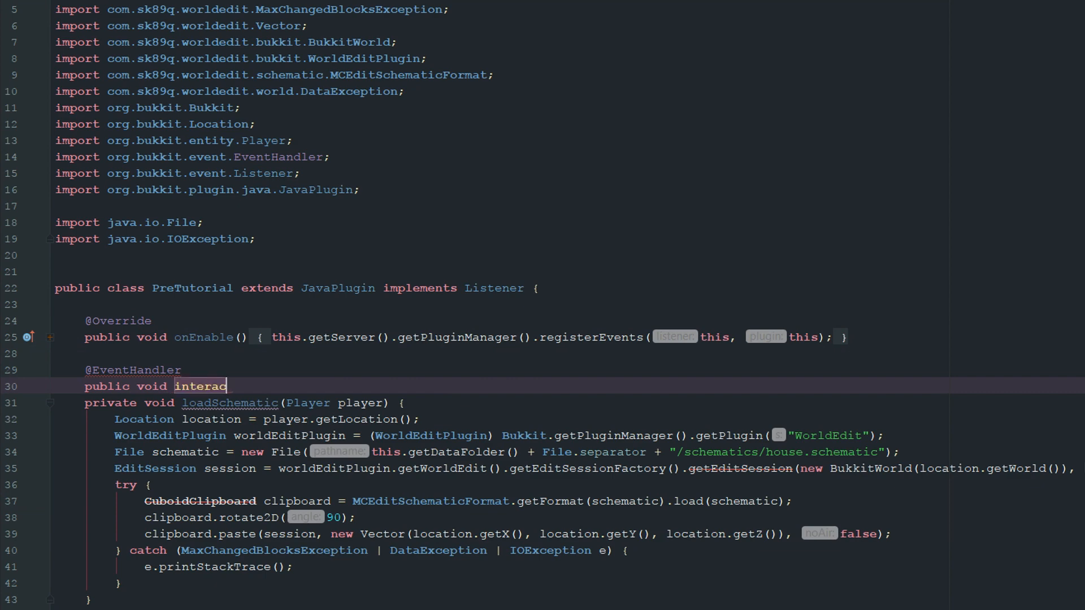
text((Pl)
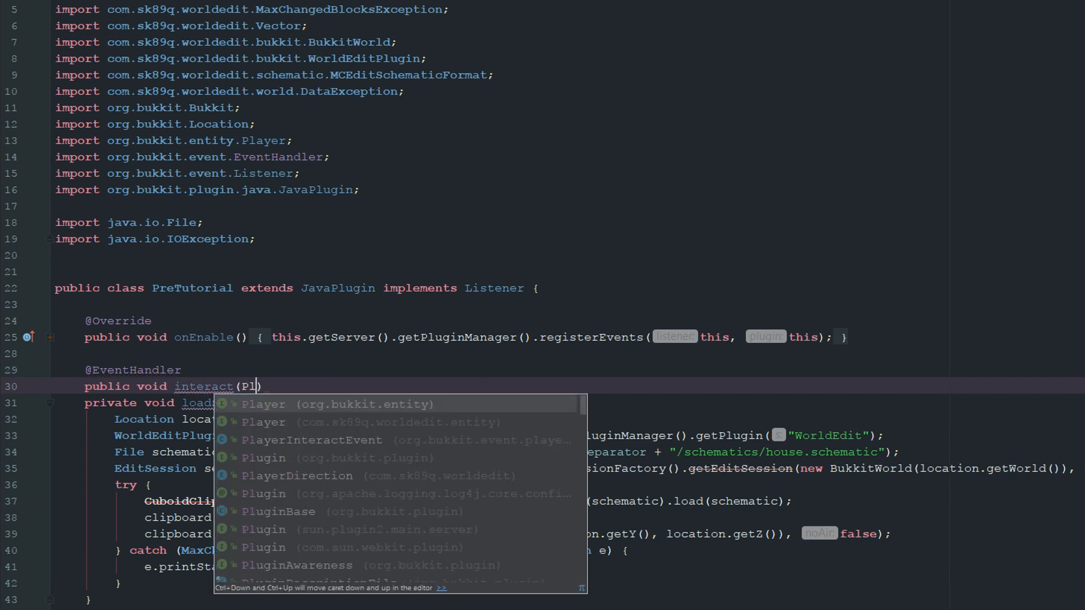
click(337, 439)
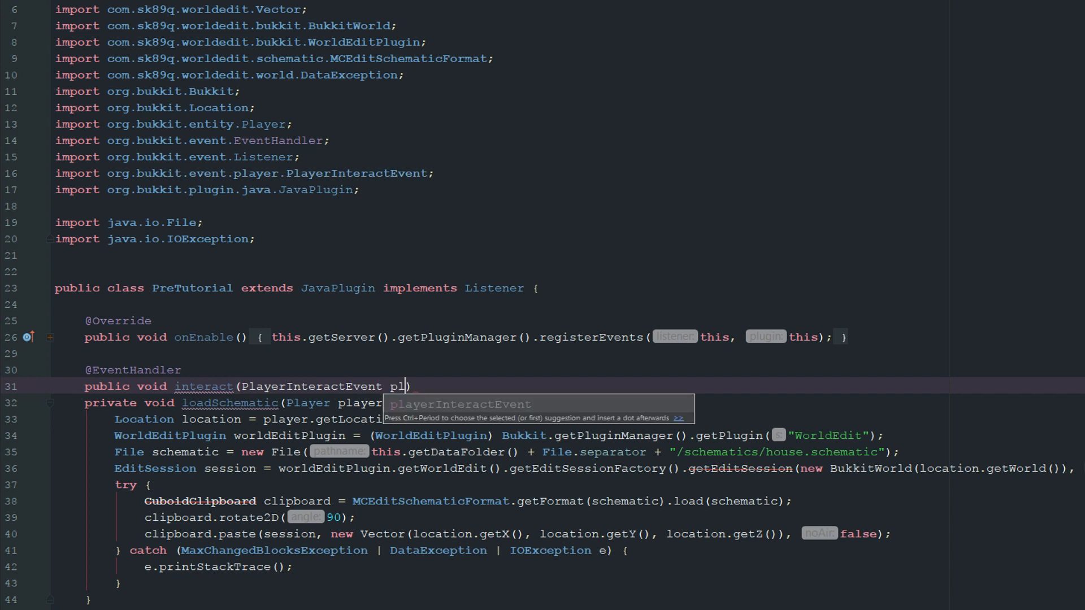
text(event)
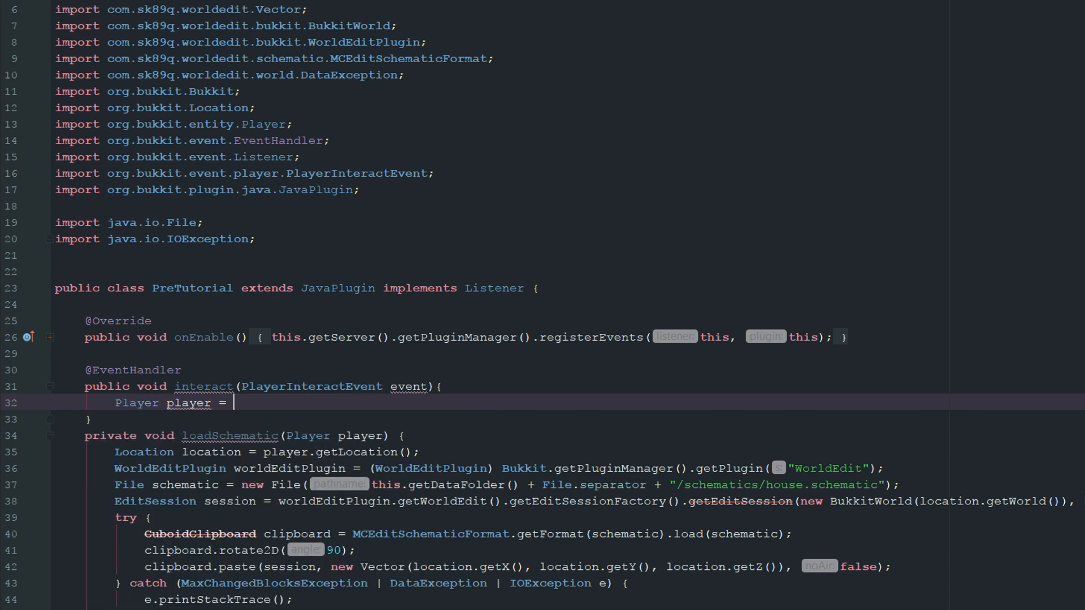
Step: Get the player and check the main-hand item equals Material.STICK before calling loadSchematic
text(event.getPlayer();)
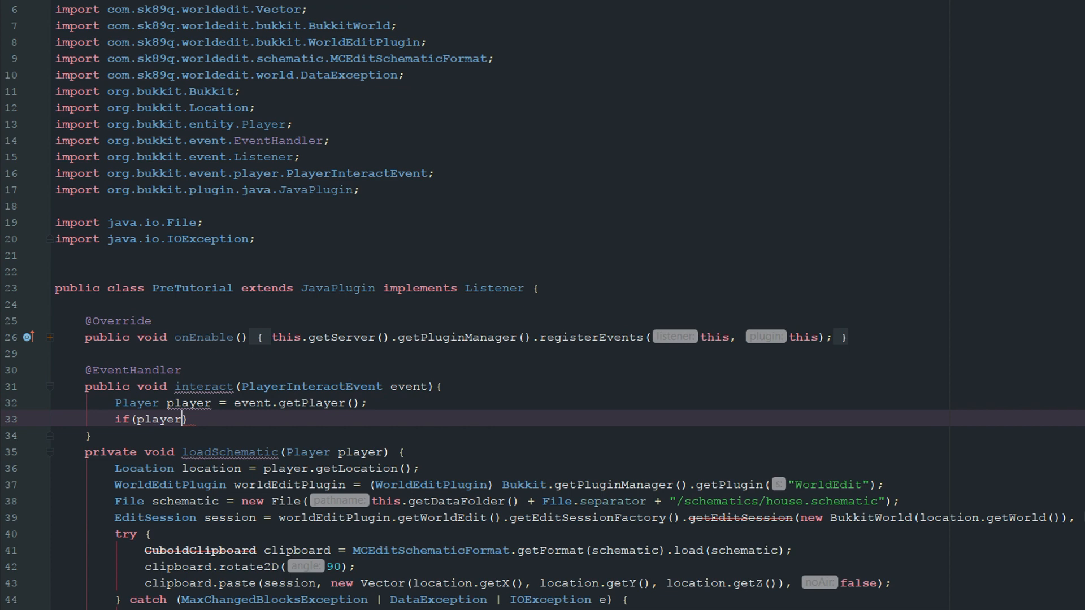
text(.getInventory().i)
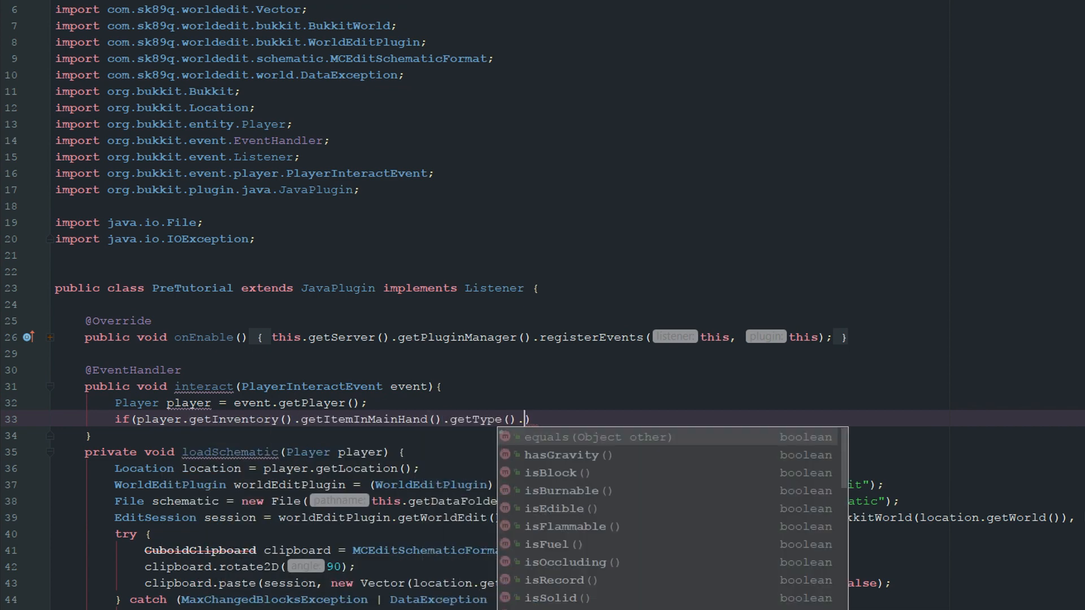
text(.equals(Mat)
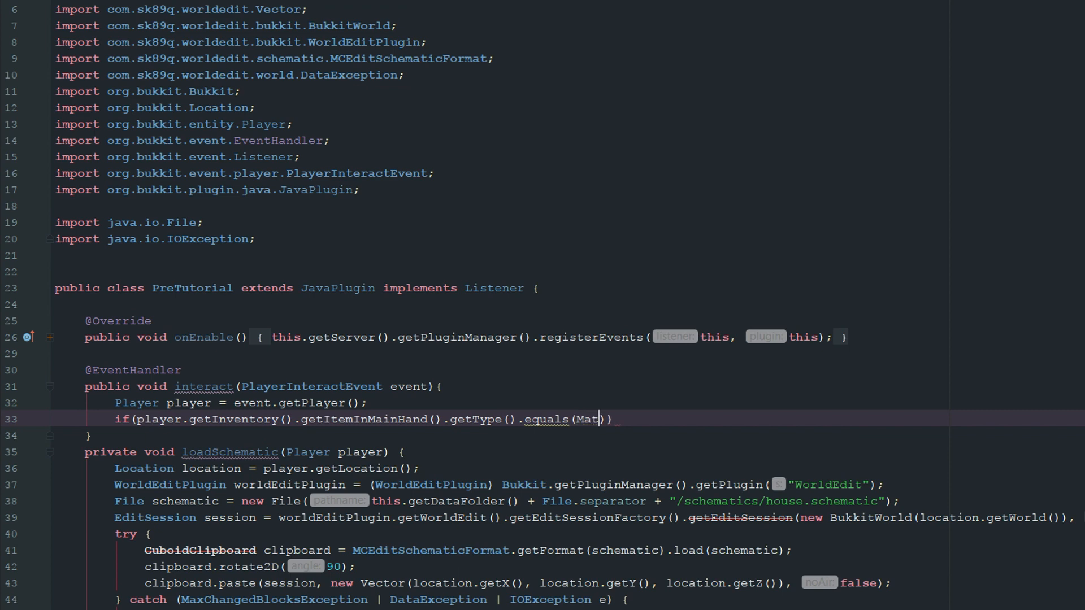
text(erial.STICK)
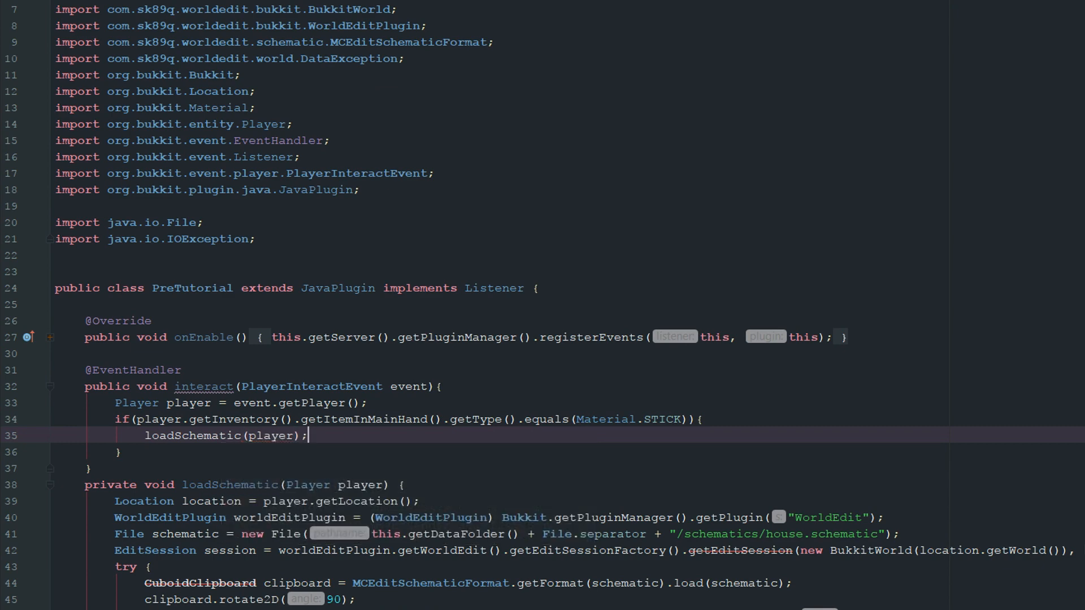
Step: Send the player ChatColor.GREEN + "Schematic has been loaded." inside the stick check
text(player.sen)
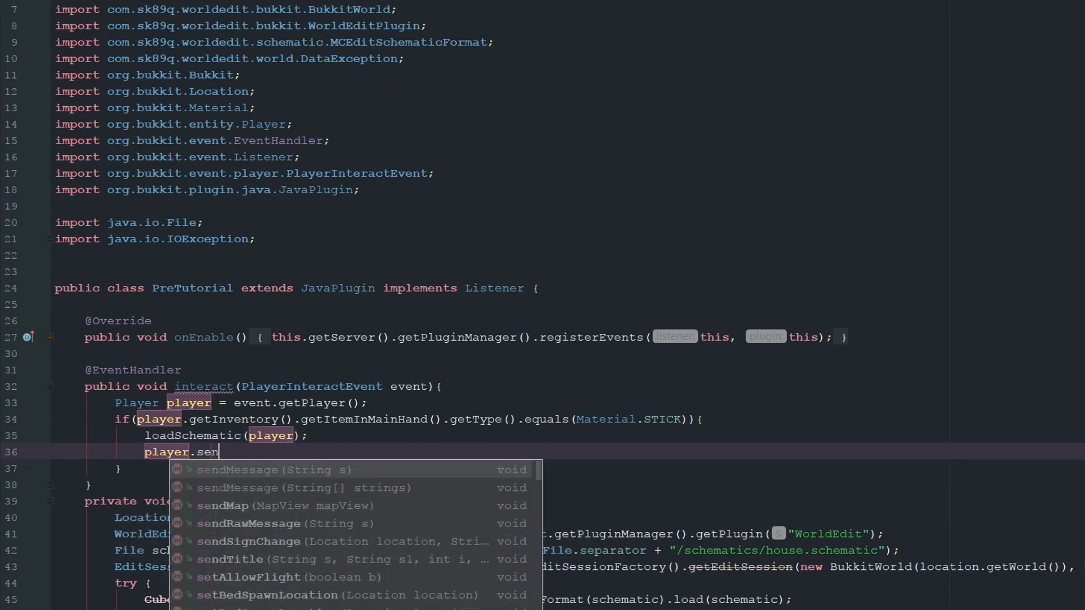
text(dMessage(ChatColor.GREEN );)
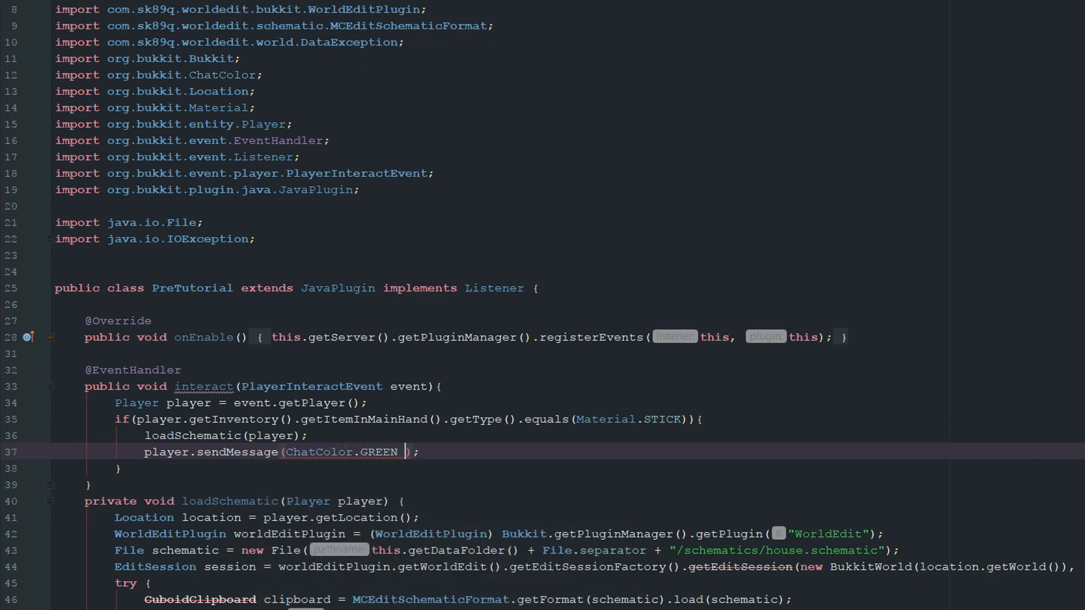
text(+ "S")
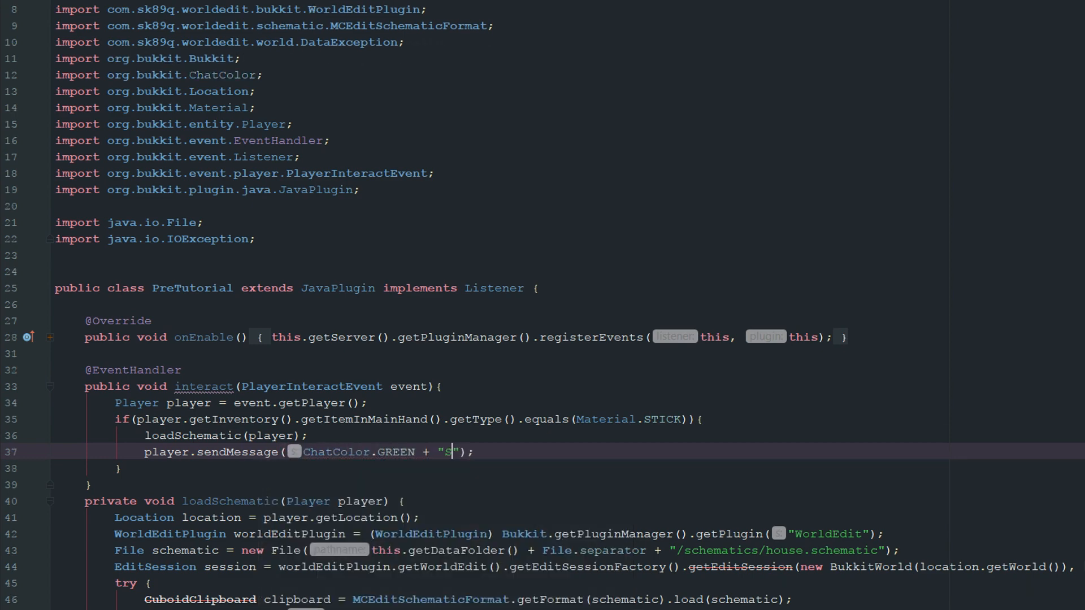
text(chematic ha)
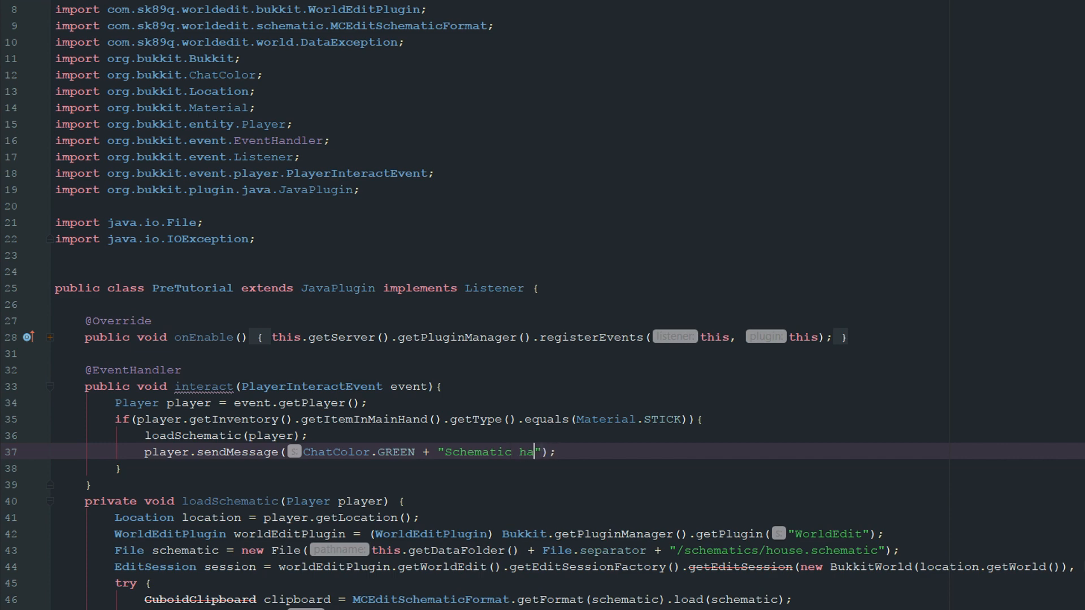
text(s been loaded)
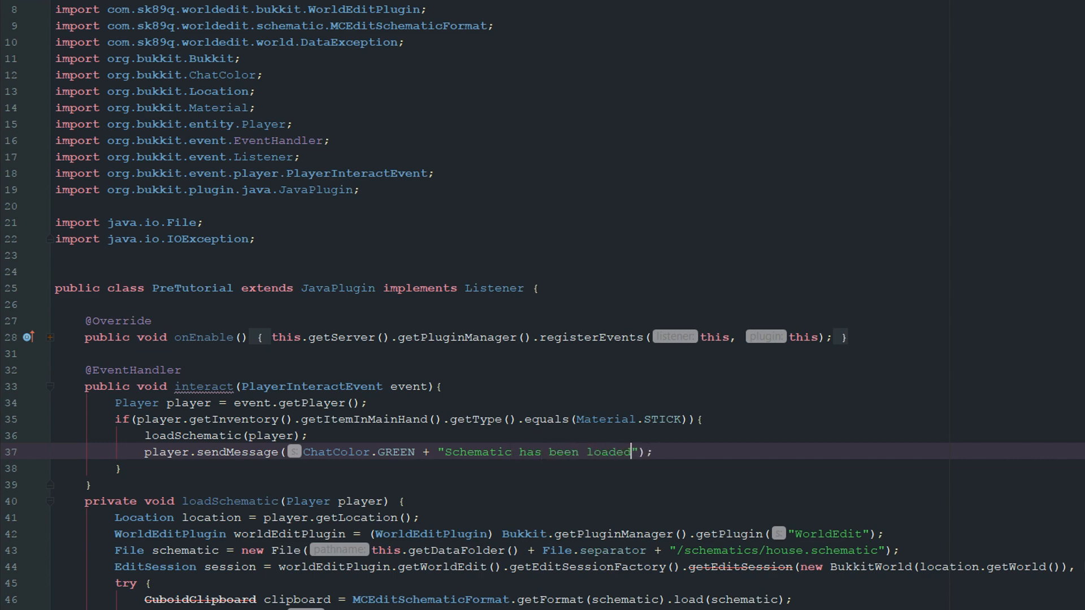
text(.)
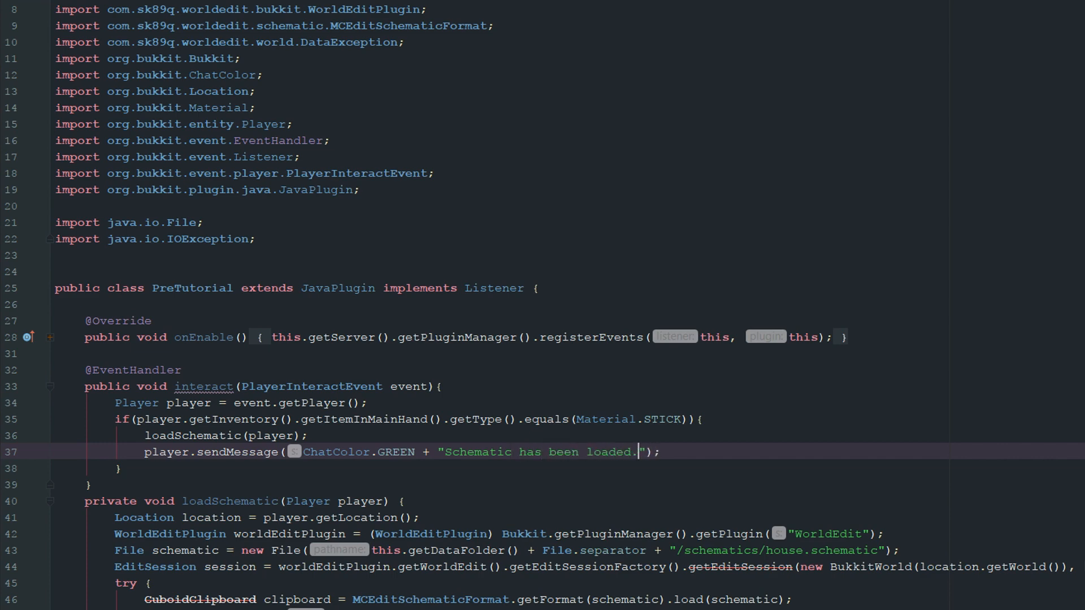
scroll(down, 3)
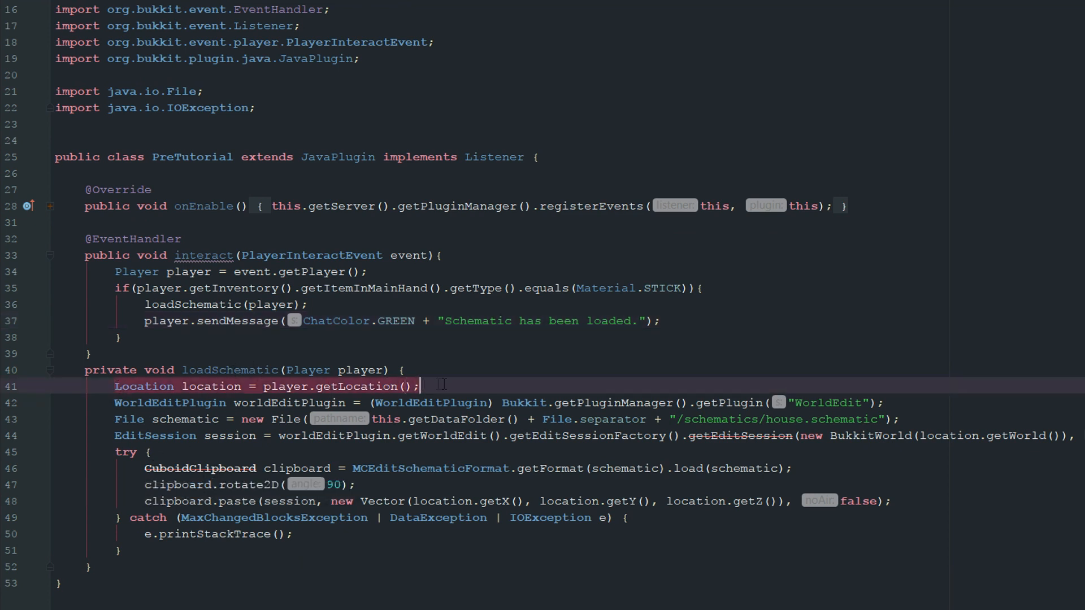
Step: Review loadSchematic noting the deprecated CuboidClipboard, then open the Test Server folder in File Explorer
click(884, 402)
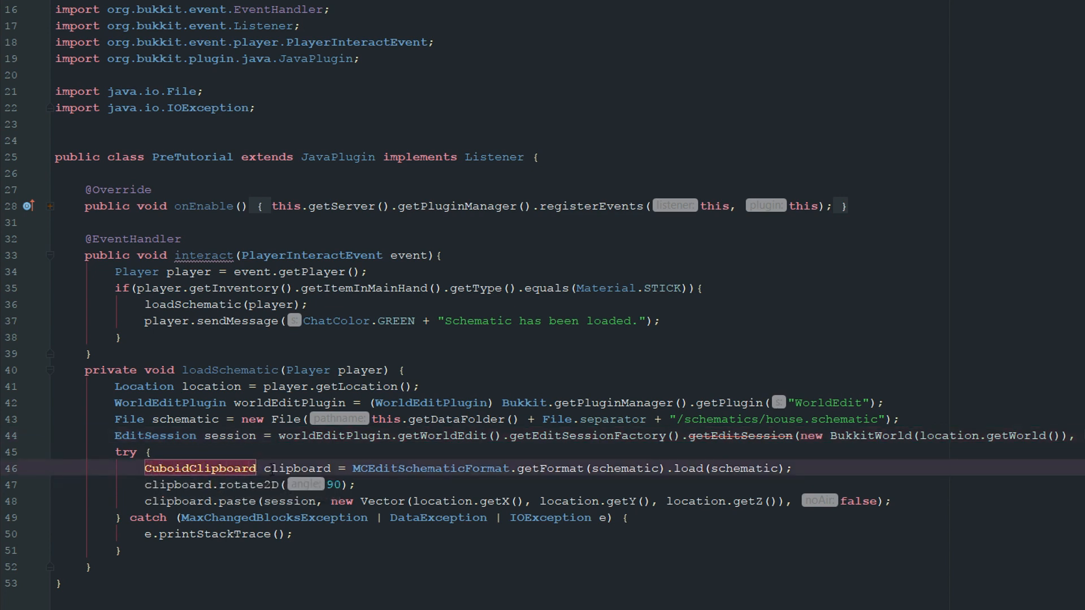
click(235, 485)
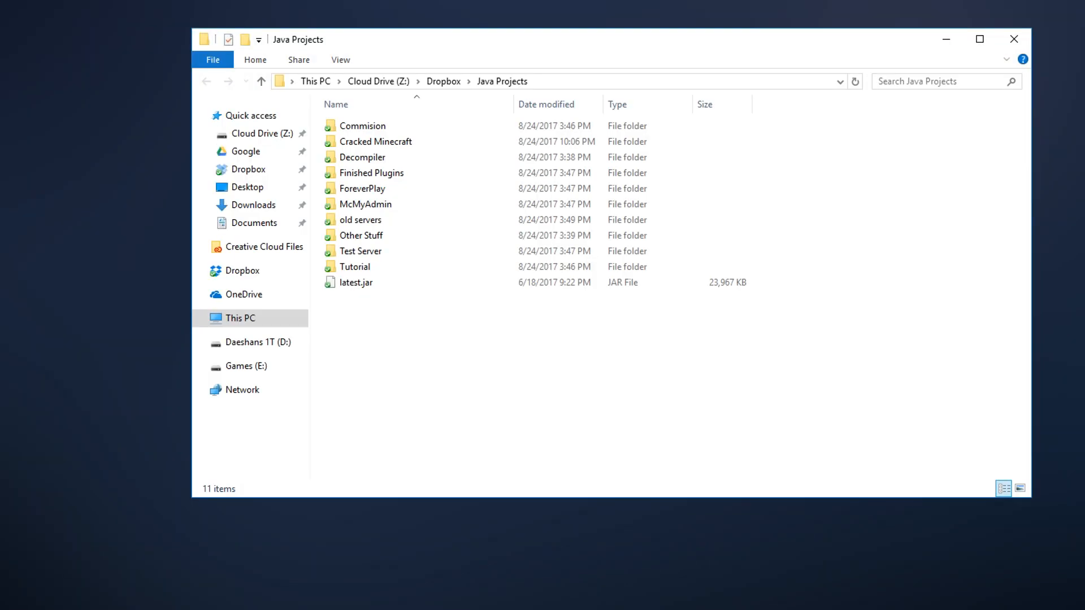
double_click(360, 251)
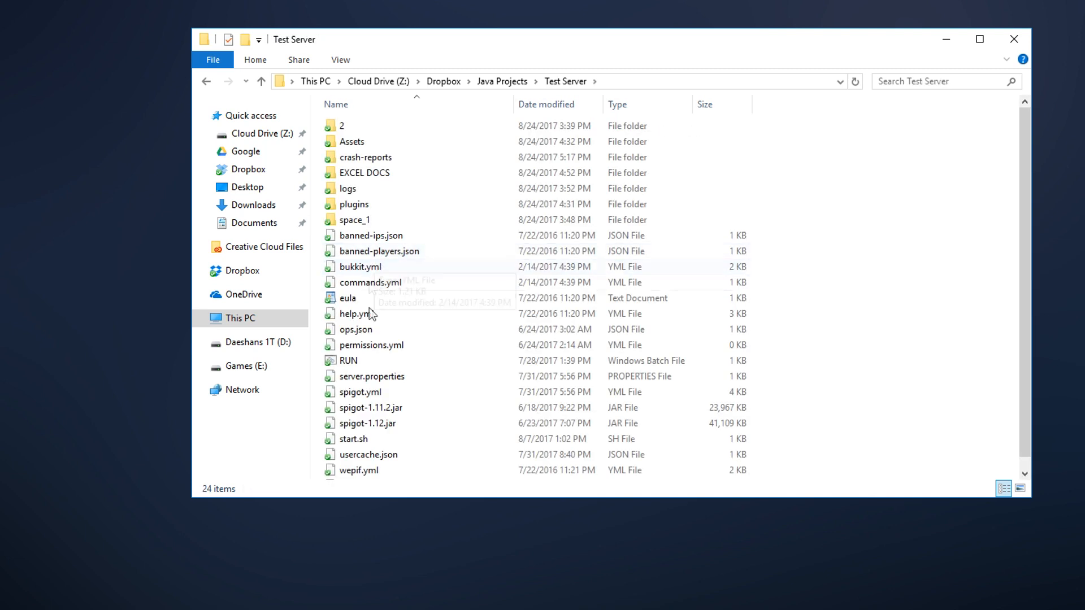